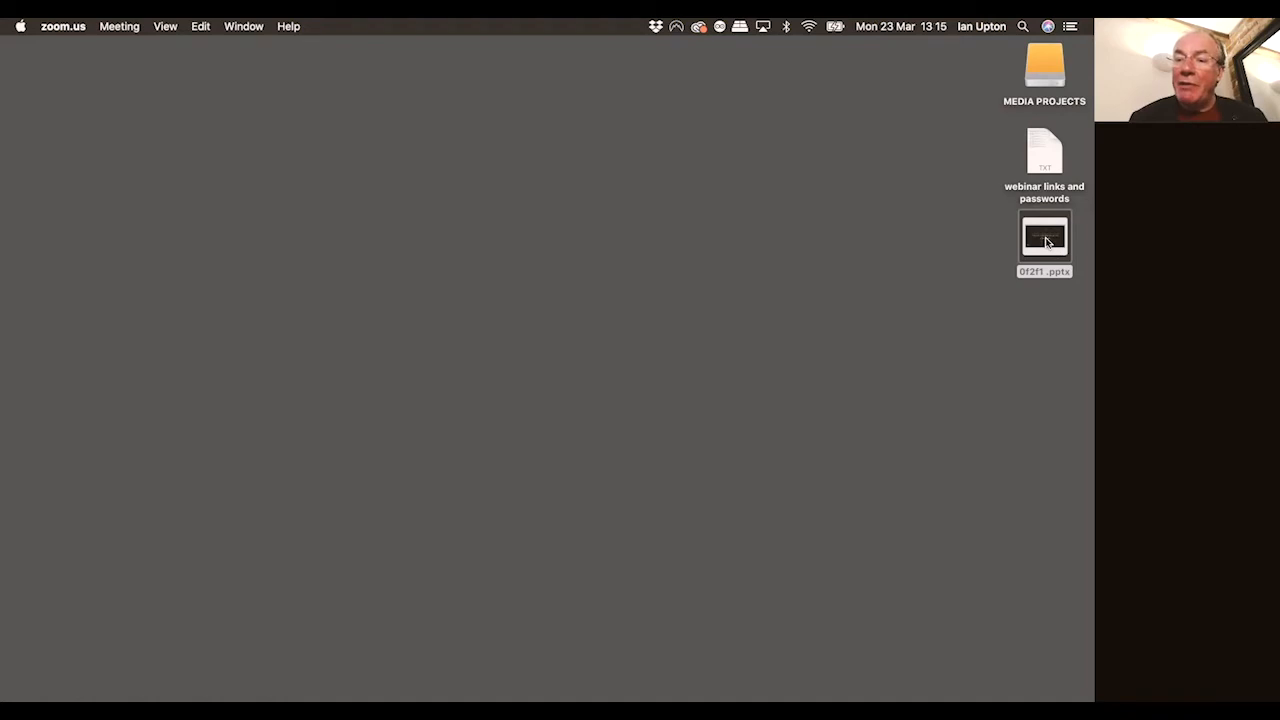
# Open the 12-slide 'Face to Face Workshop One — Online!' deck and show slide 2, 'About Today'
pyautogui.doubleClick(1044, 236)
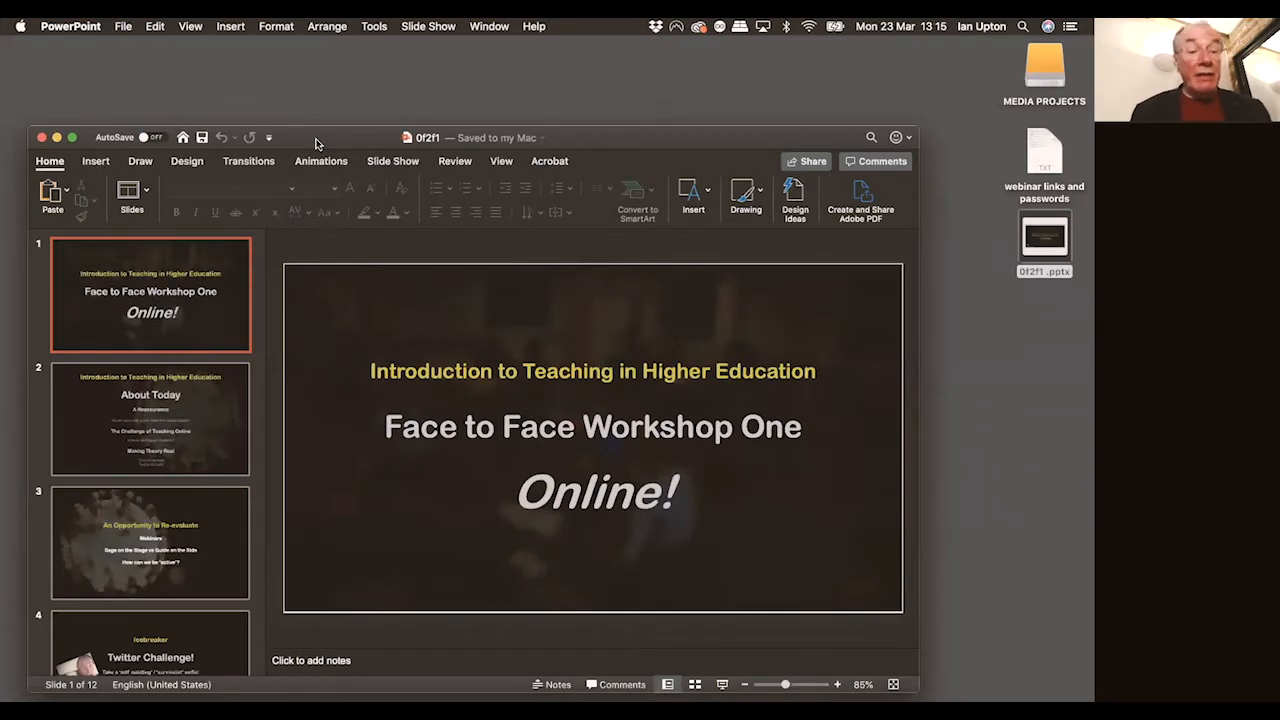
pyautogui.moveTo(100, 360)
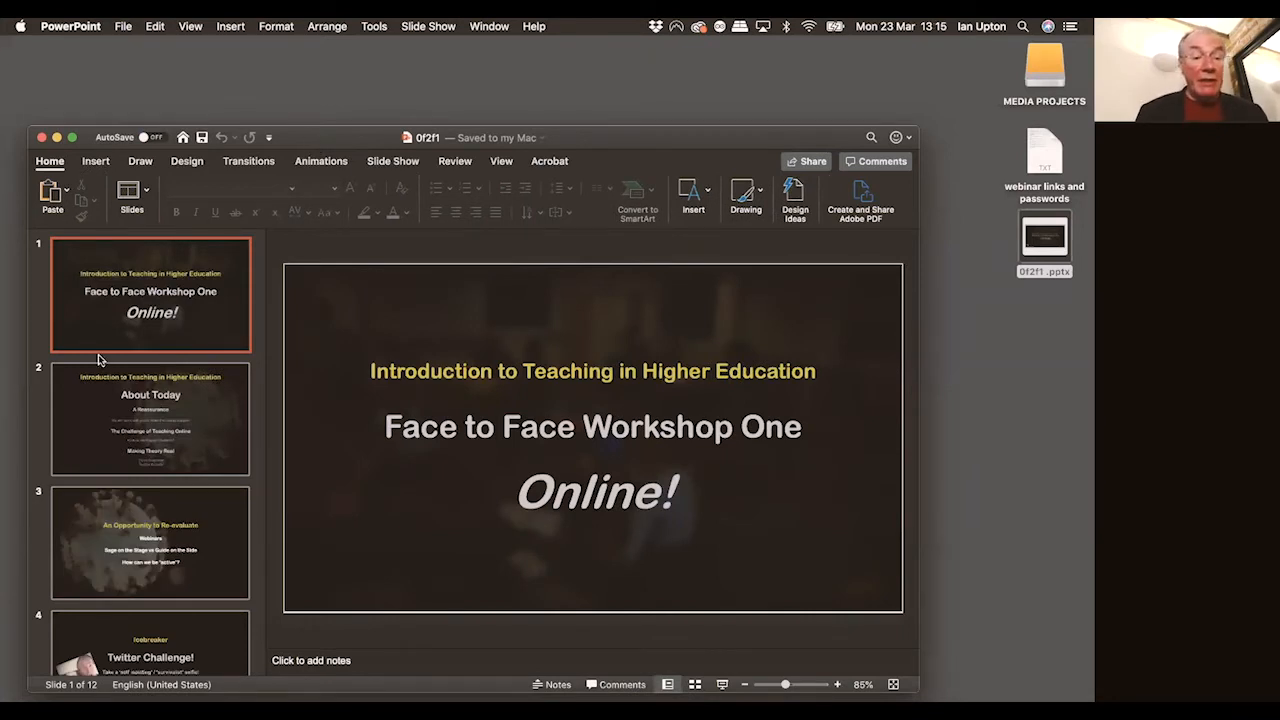
pyautogui.scroll(-3)
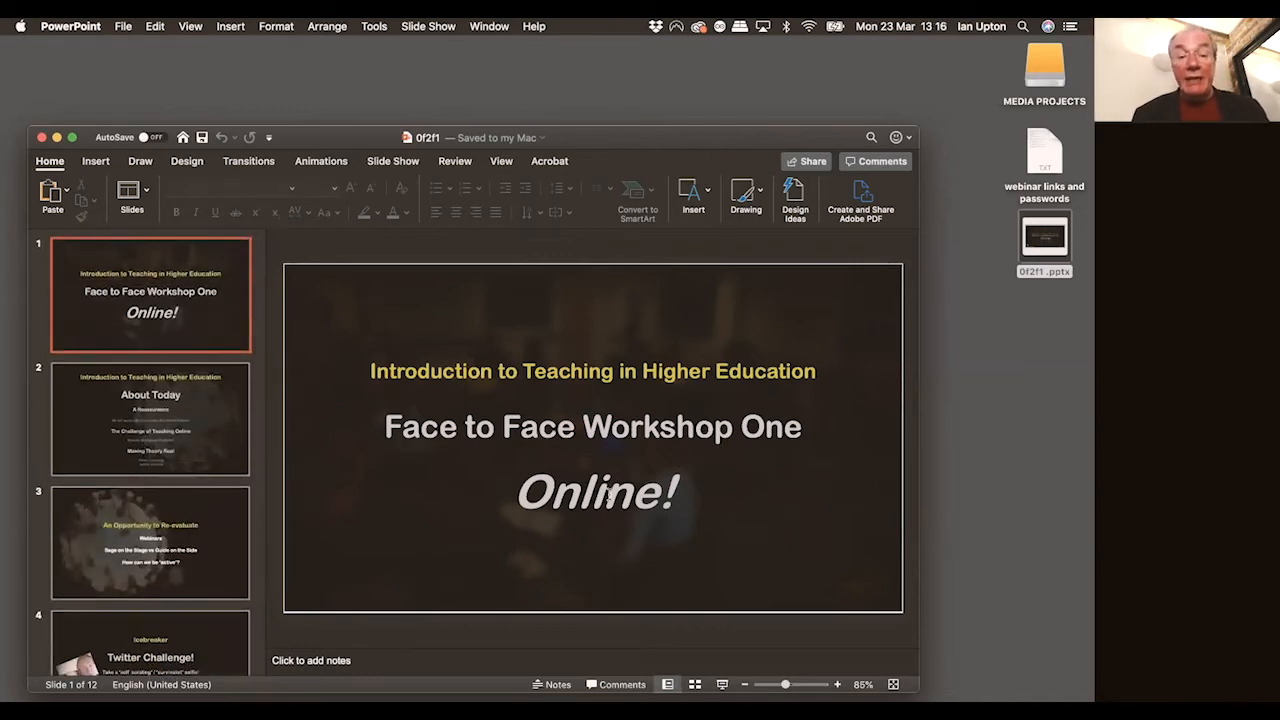
pyautogui.click(150, 418)
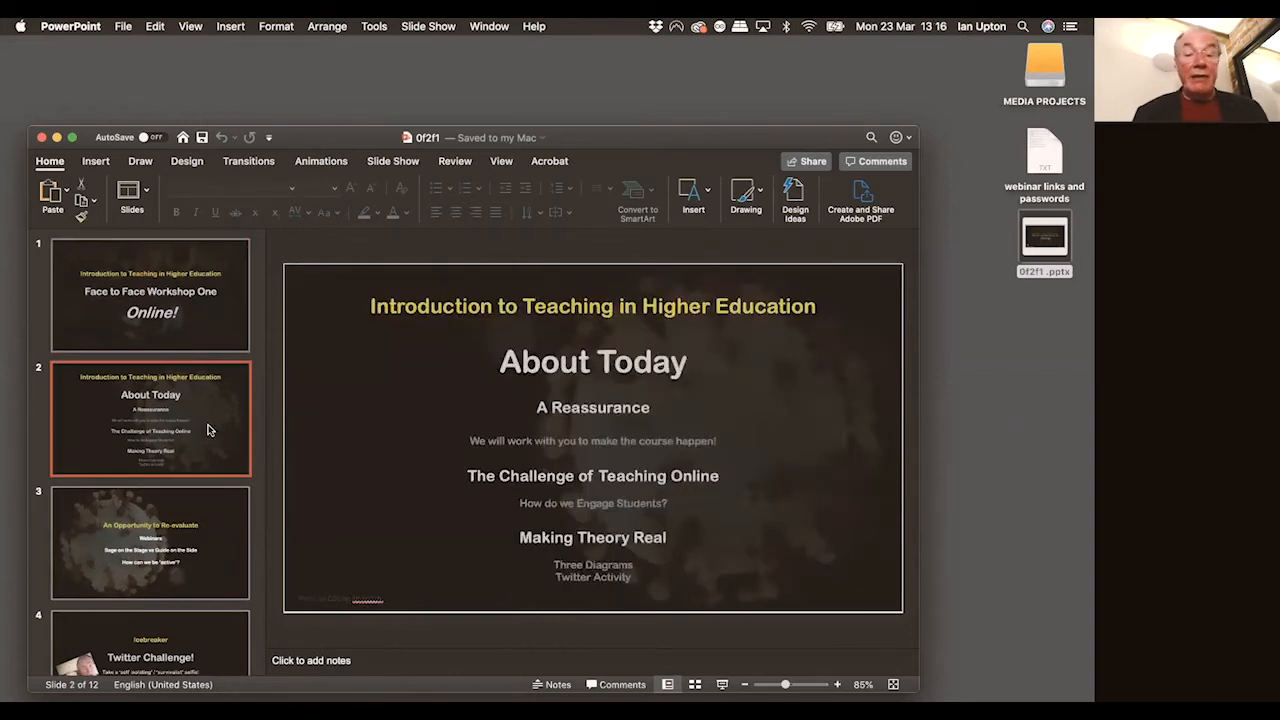
pyautogui.moveTo(460, 486)
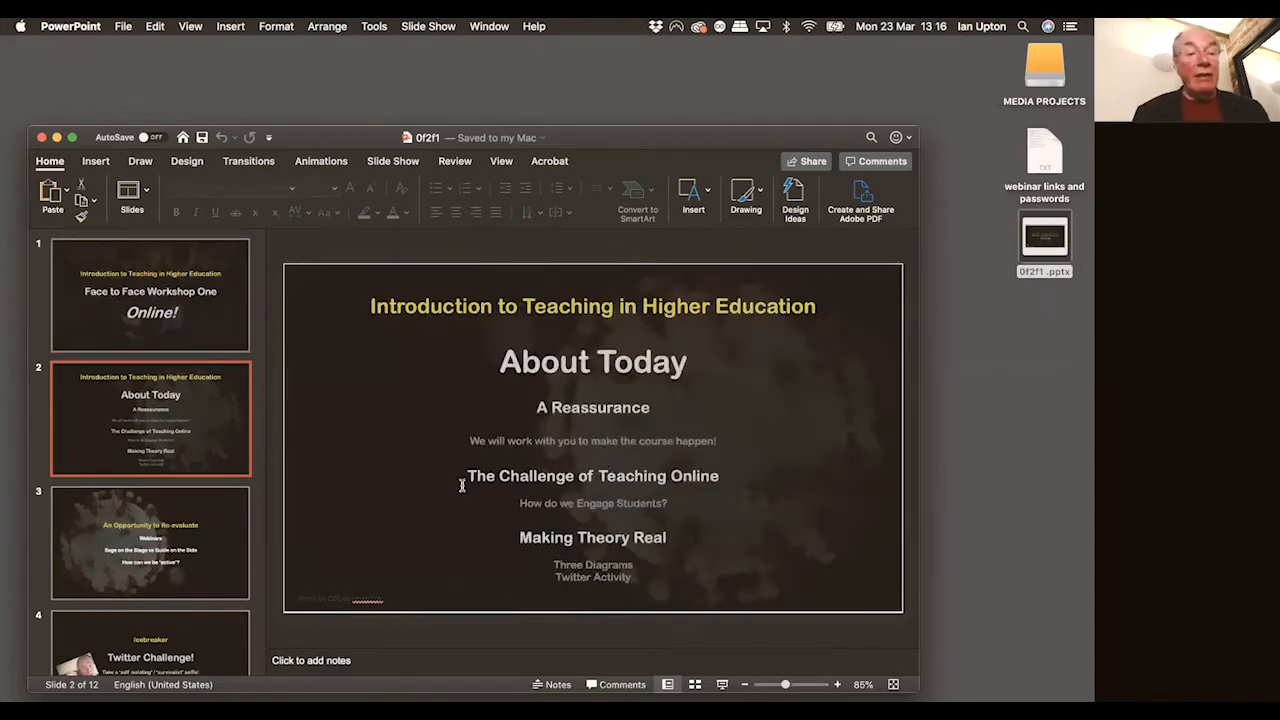
pyautogui.moveTo(332, 444)
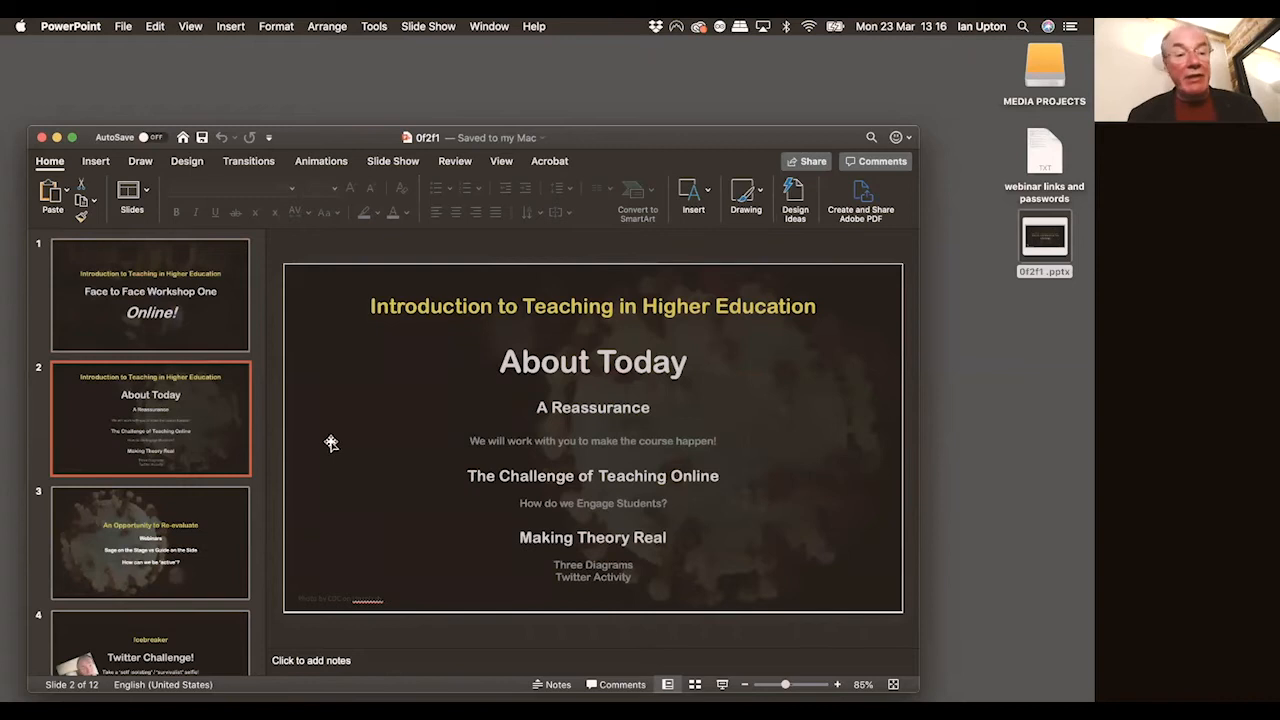
# Return to slide 1 and show the Insert ribbon after a brief look at Draw
pyautogui.click(150, 292)
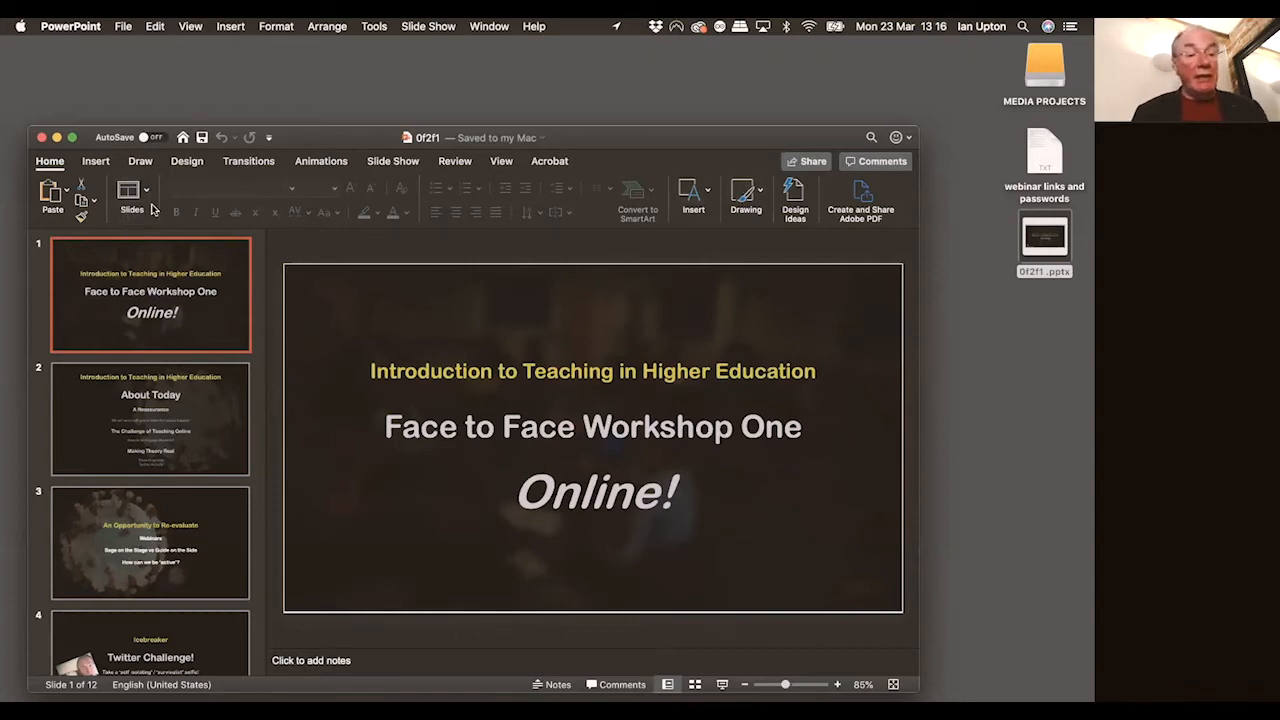
pyautogui.moveTo(148, 160)
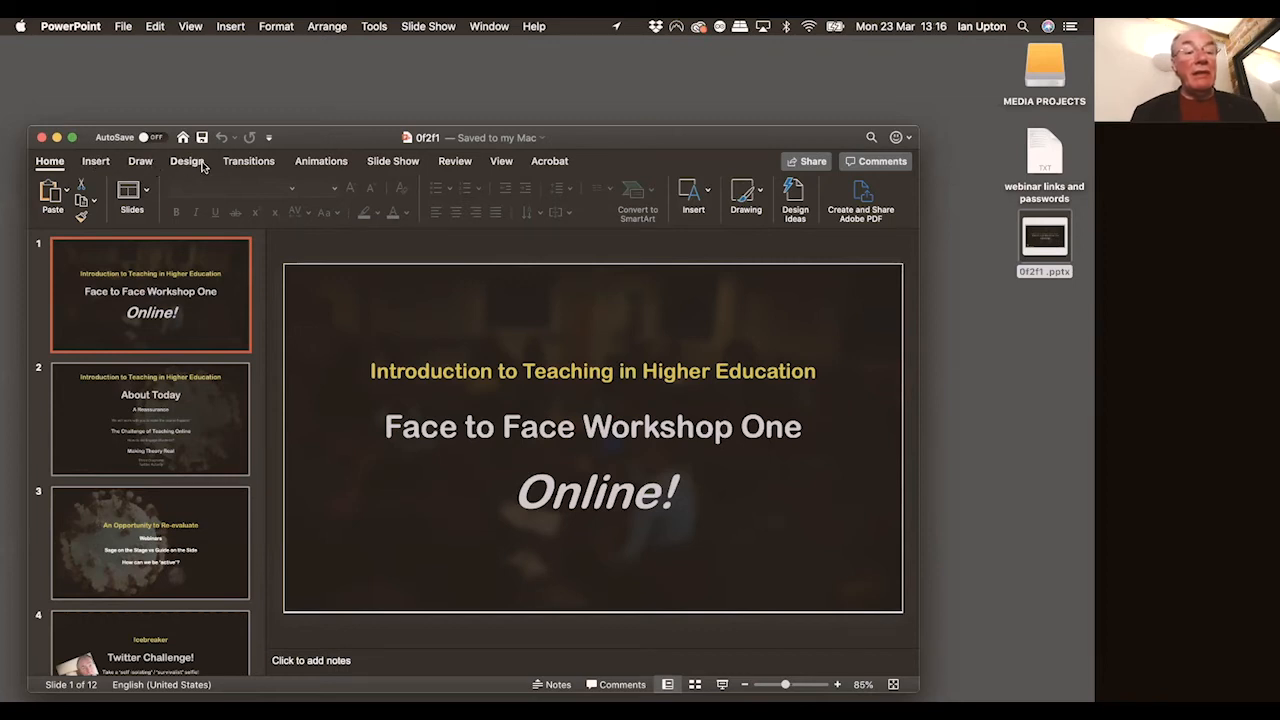
pyautogui.click(96, 160)
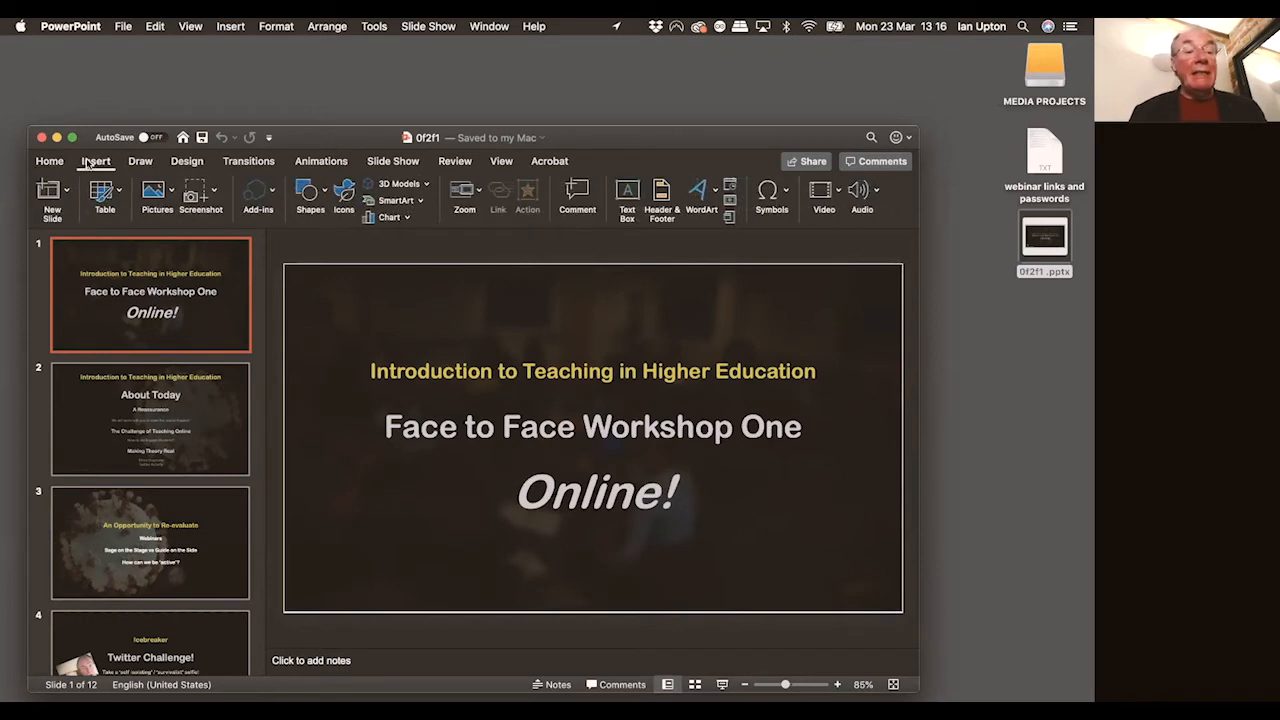
pyautogui.click(140, 160)
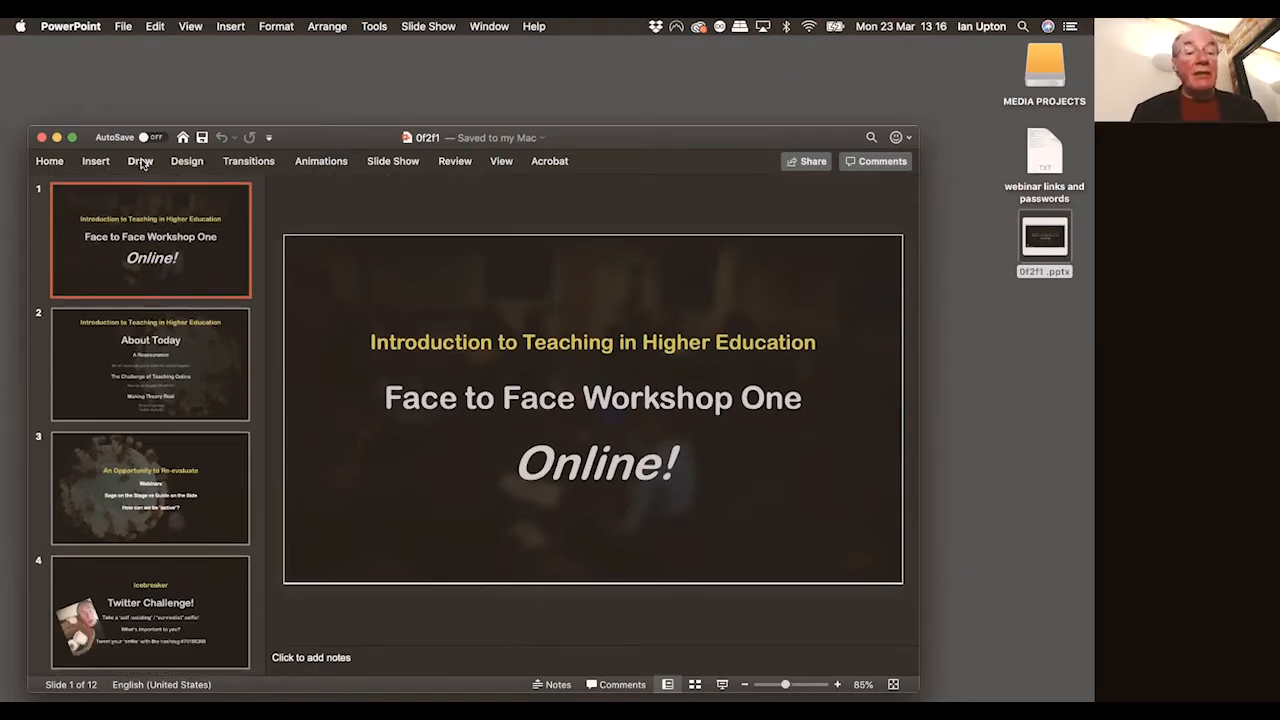
pyautogui.click(140, 160)
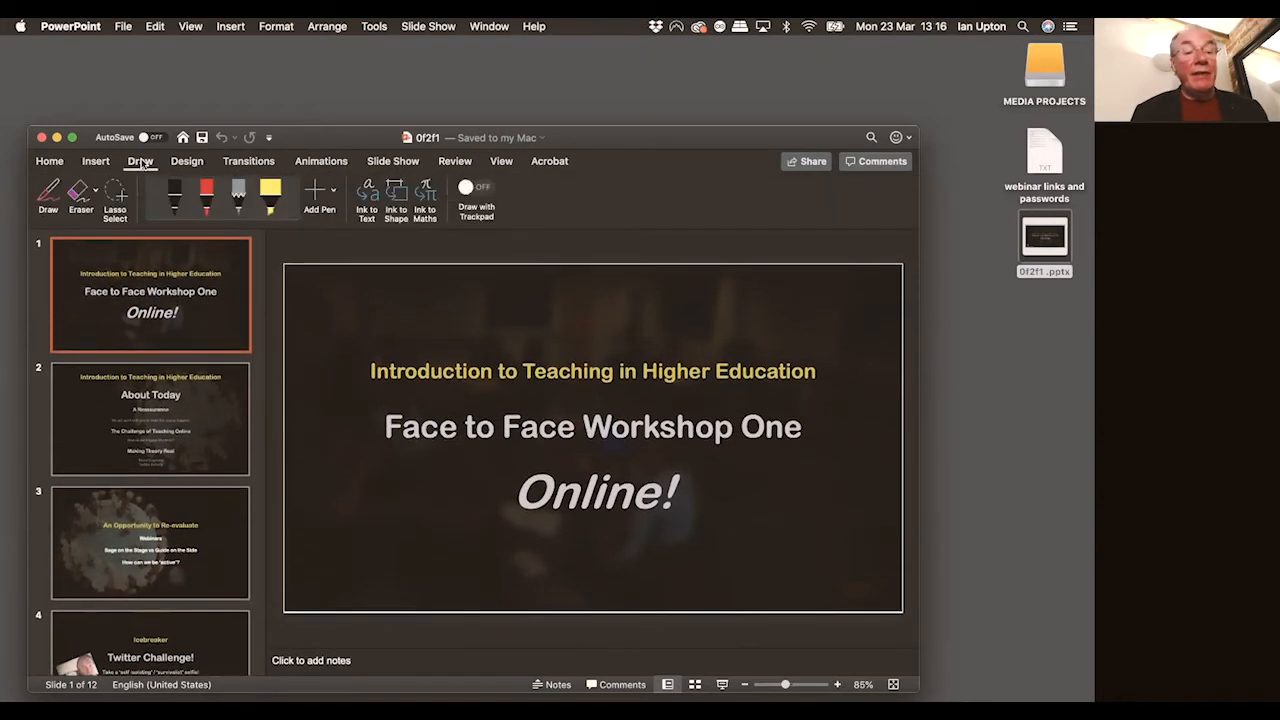
pyautogui.click(96, 160)
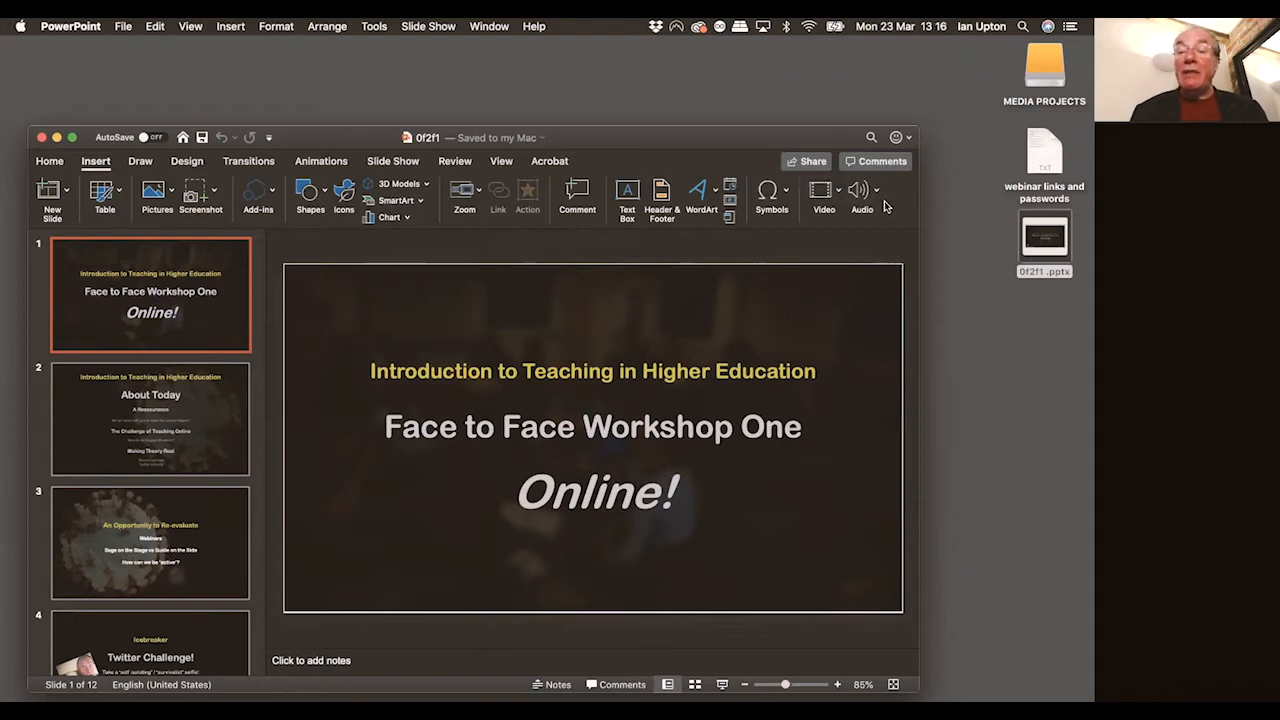
# Start a Record Audio narration for the title slide, with the Record Sound window moved aside
pyautogui.click(876, 192)
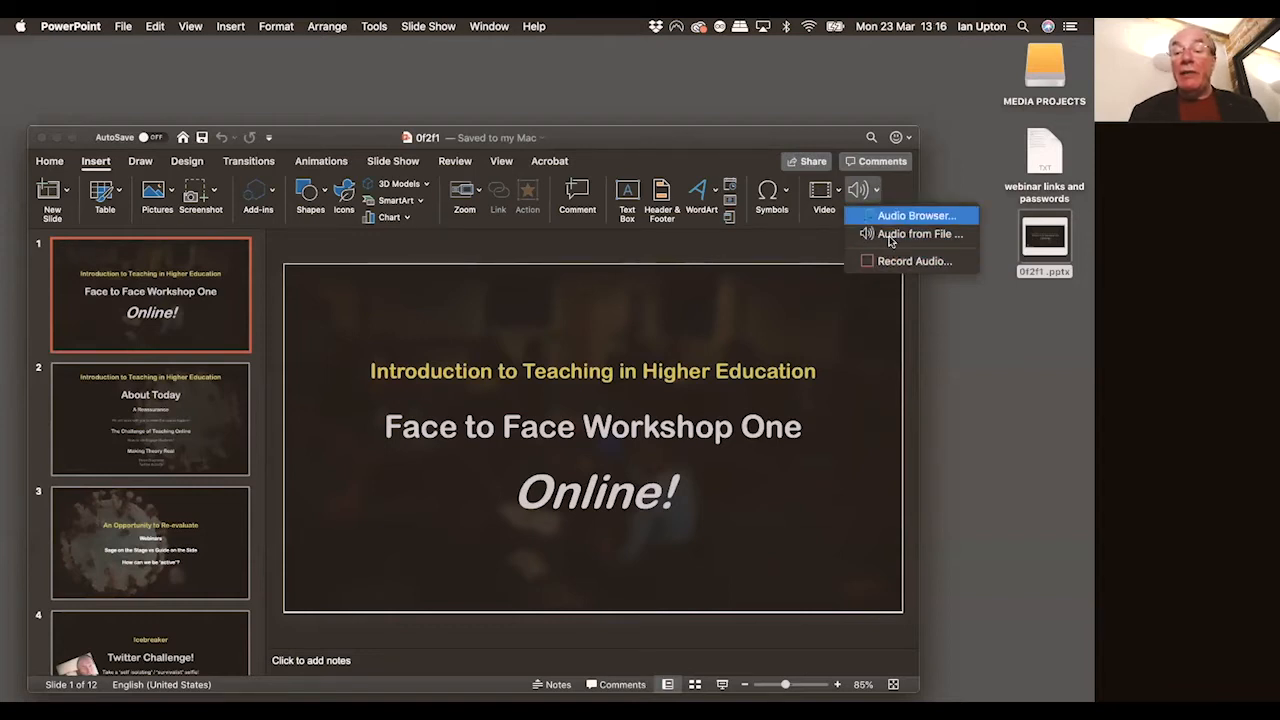
pyautogui.moveTo(912, 260)
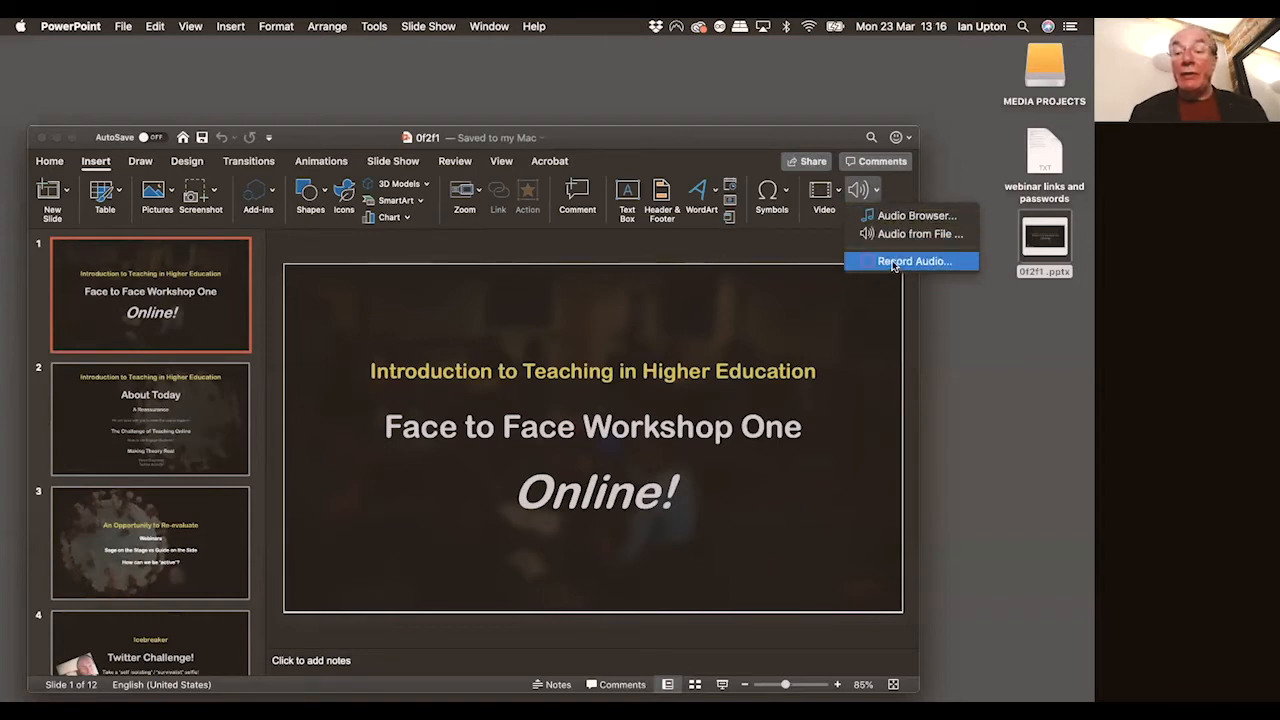
pyautogui.click(912, 260)
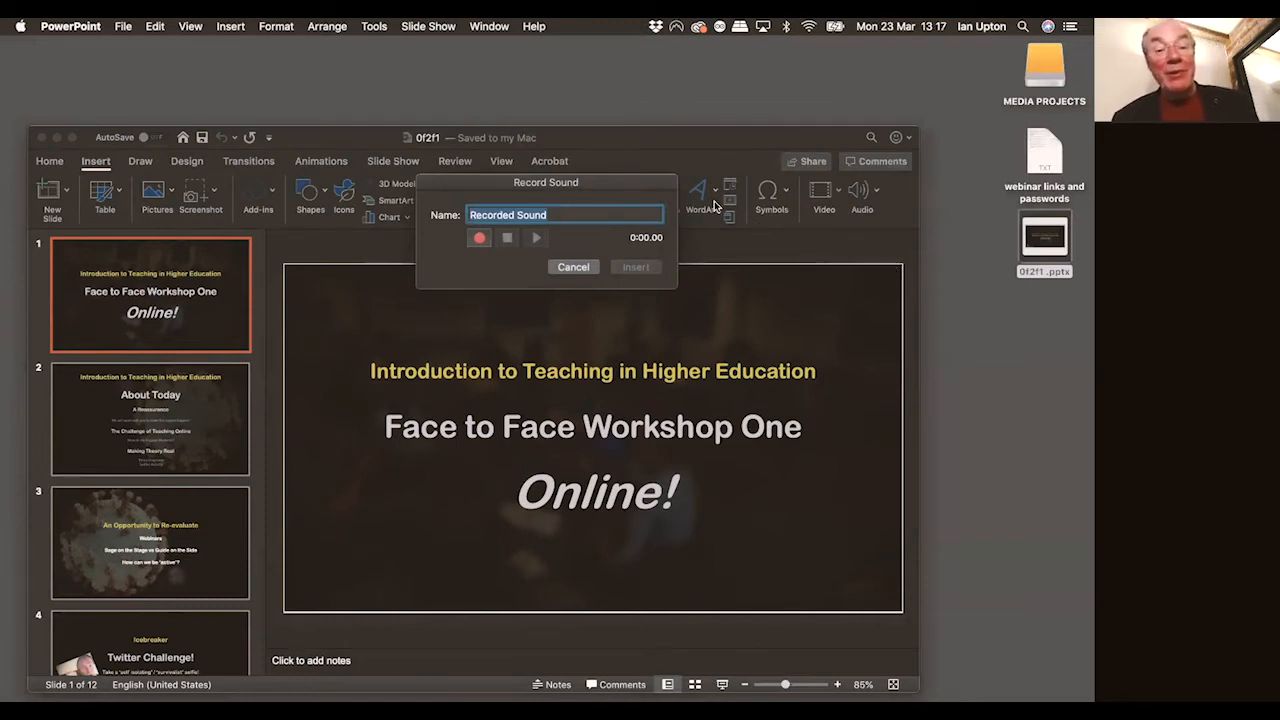
pyautogui.moveTo(546, 182); pyautogui.dragTo(680, 112)
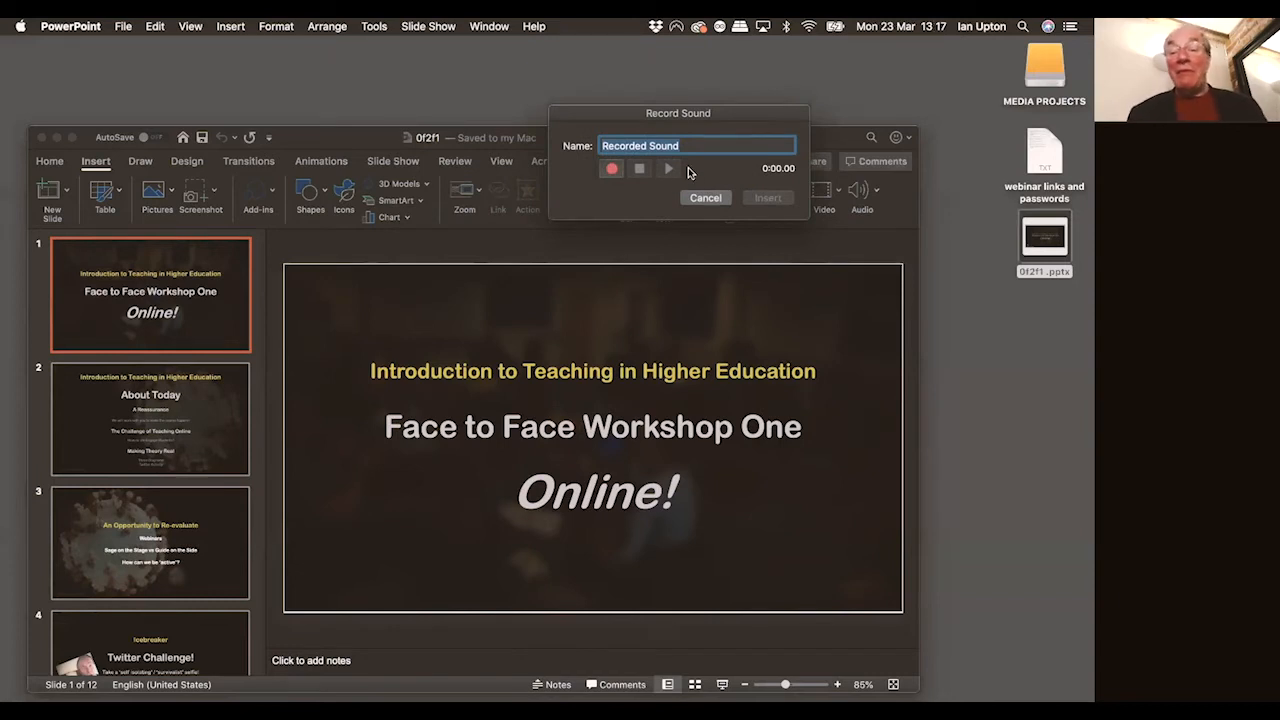
pyautogui.moveTo(624, 190)
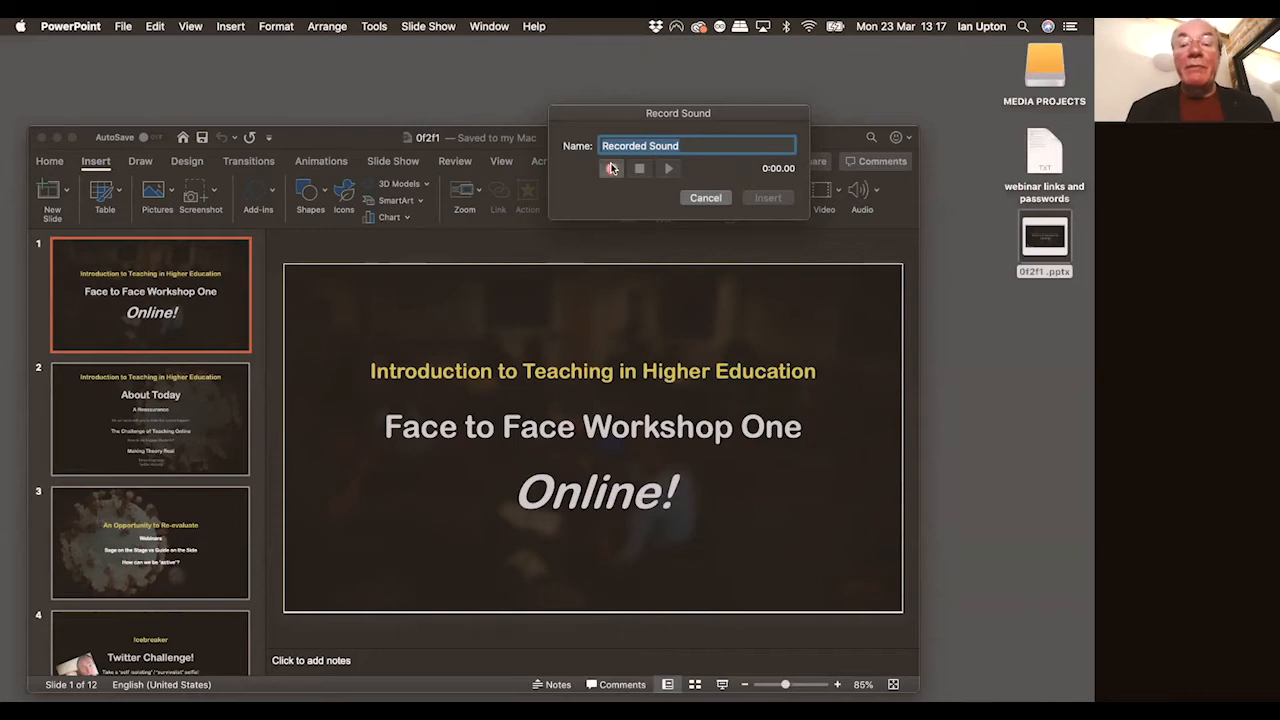
pyautogui.click(612, 168)
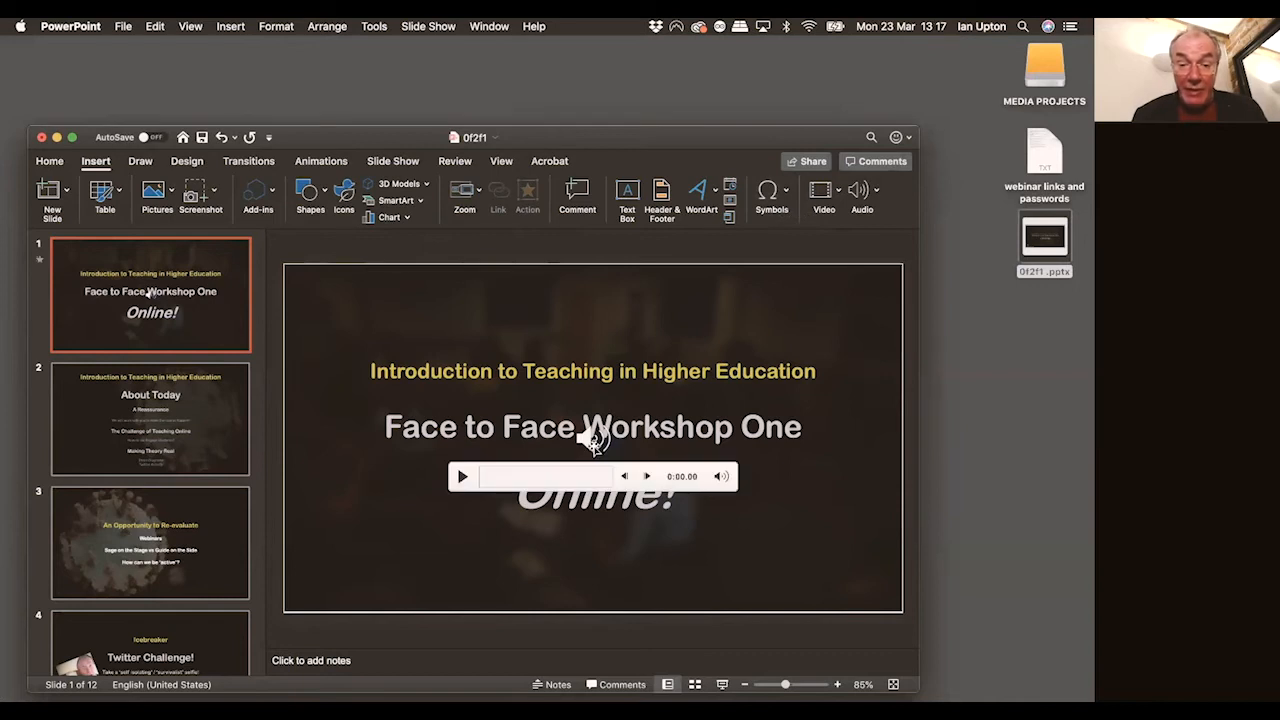
pyautogui.moveTo(584, 468)
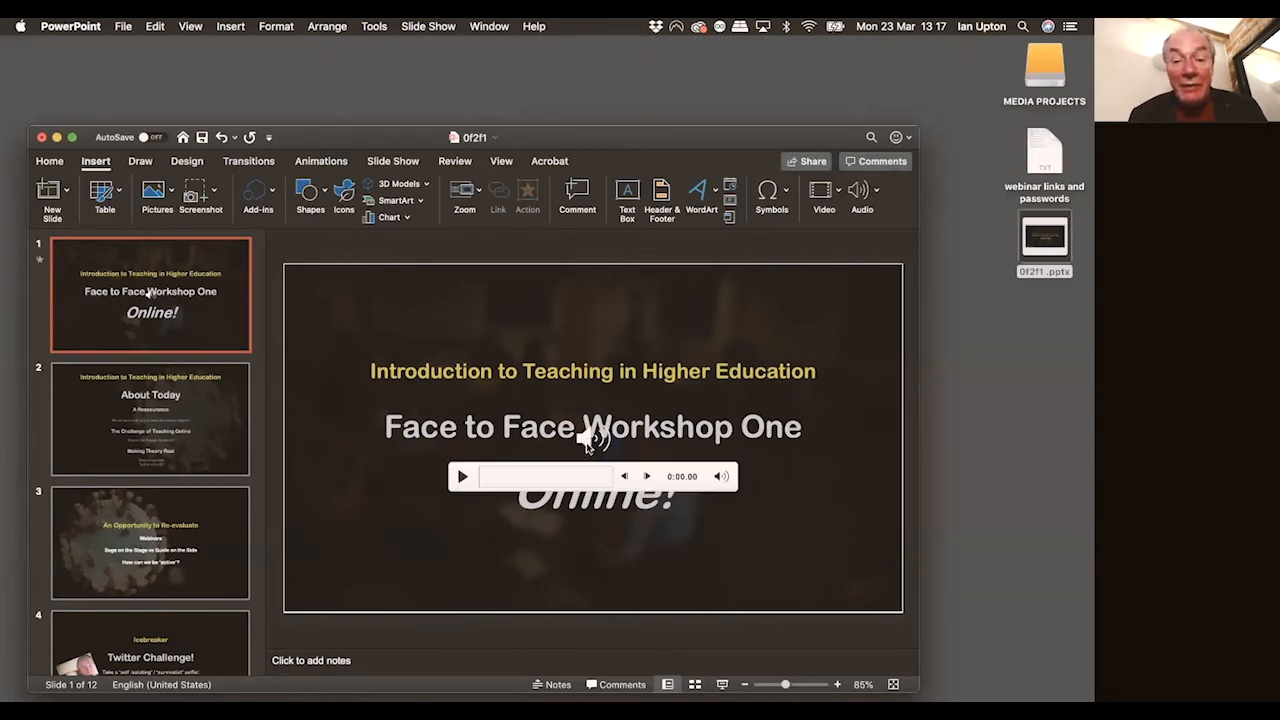
# Move the title slide's sound icon to the bottom-left corner and deselect it
pyautogui.moveTo(590, 436); pyautogui.dragTo(380, 544)
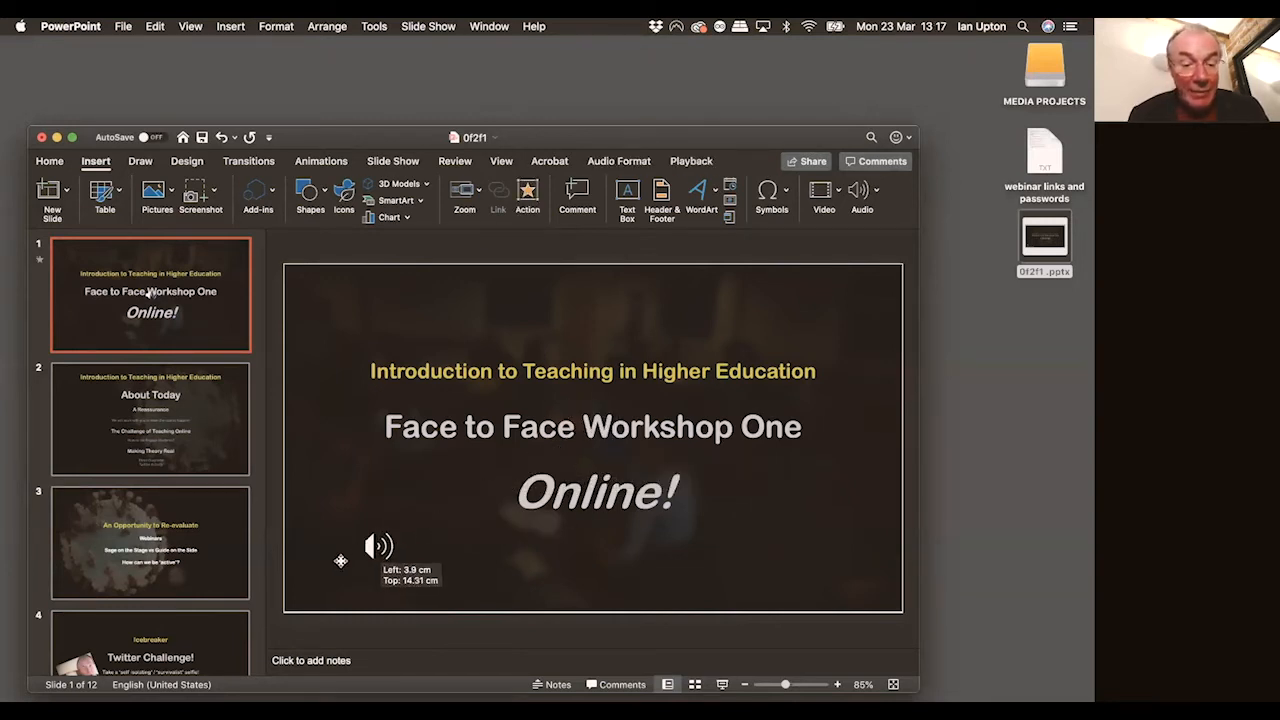
pyautogui.moveTo(380, 544); pyautogui.dragTo(304, 630)
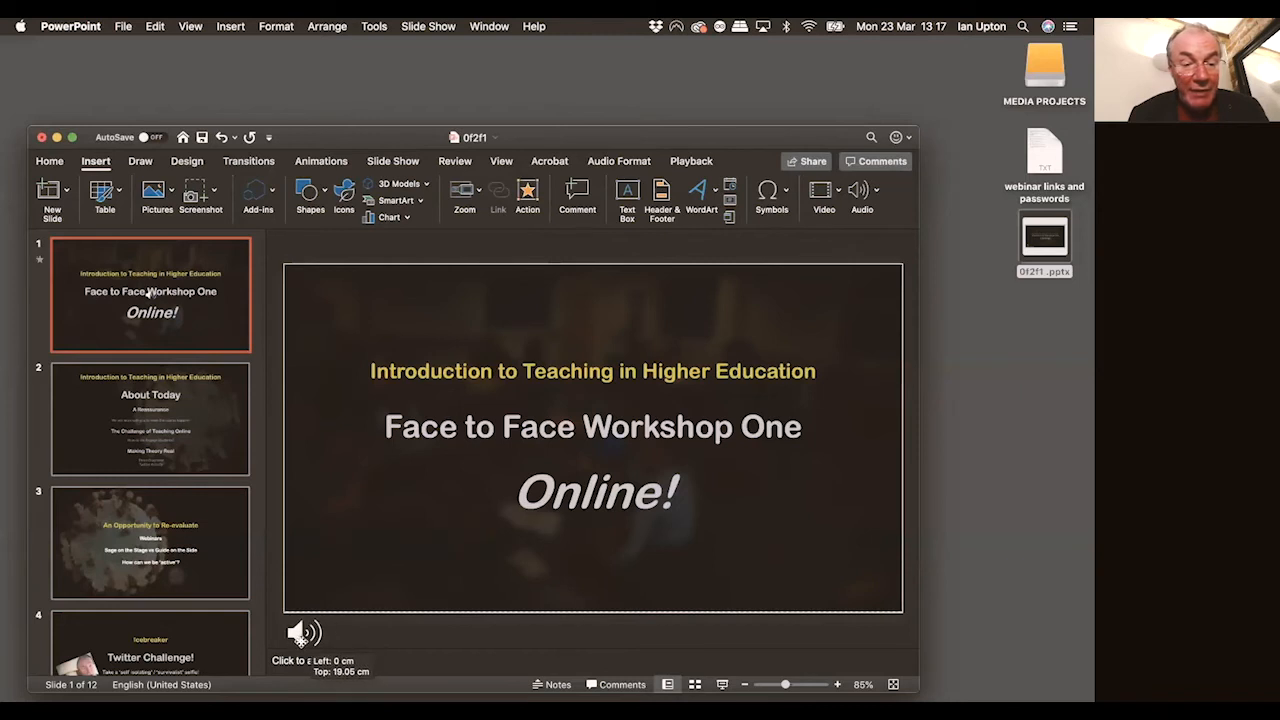
pyautogui.click(304, 632)
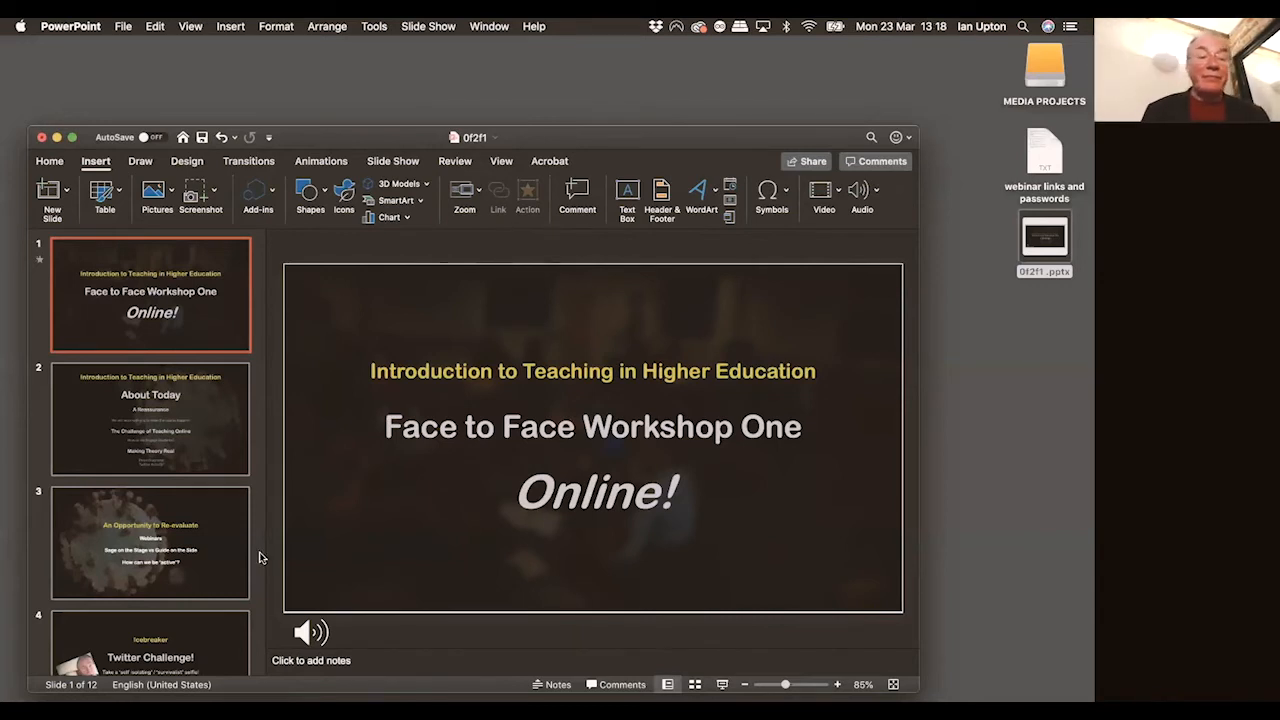
# Start recording an audio narration for slide 2, 'About Today', via Insert > Audio > Record Audio
pyautogui.click(150, 418)
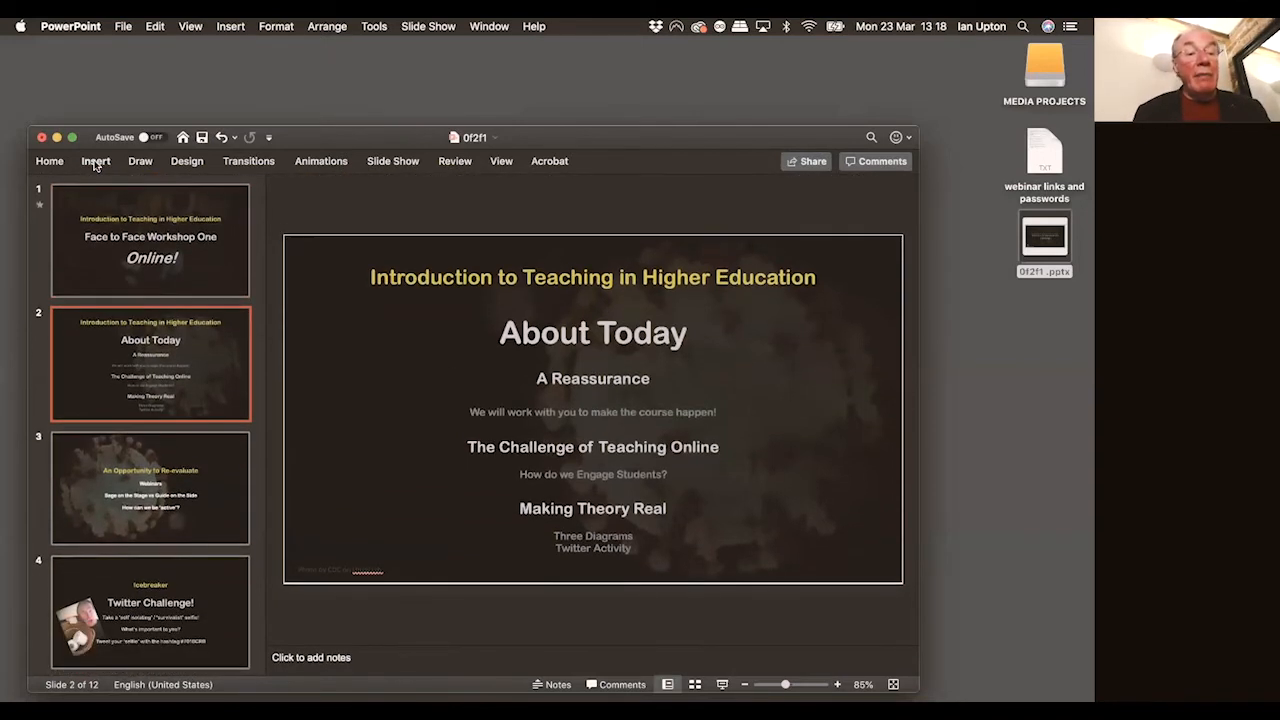
pyautogui.click(96, 160)
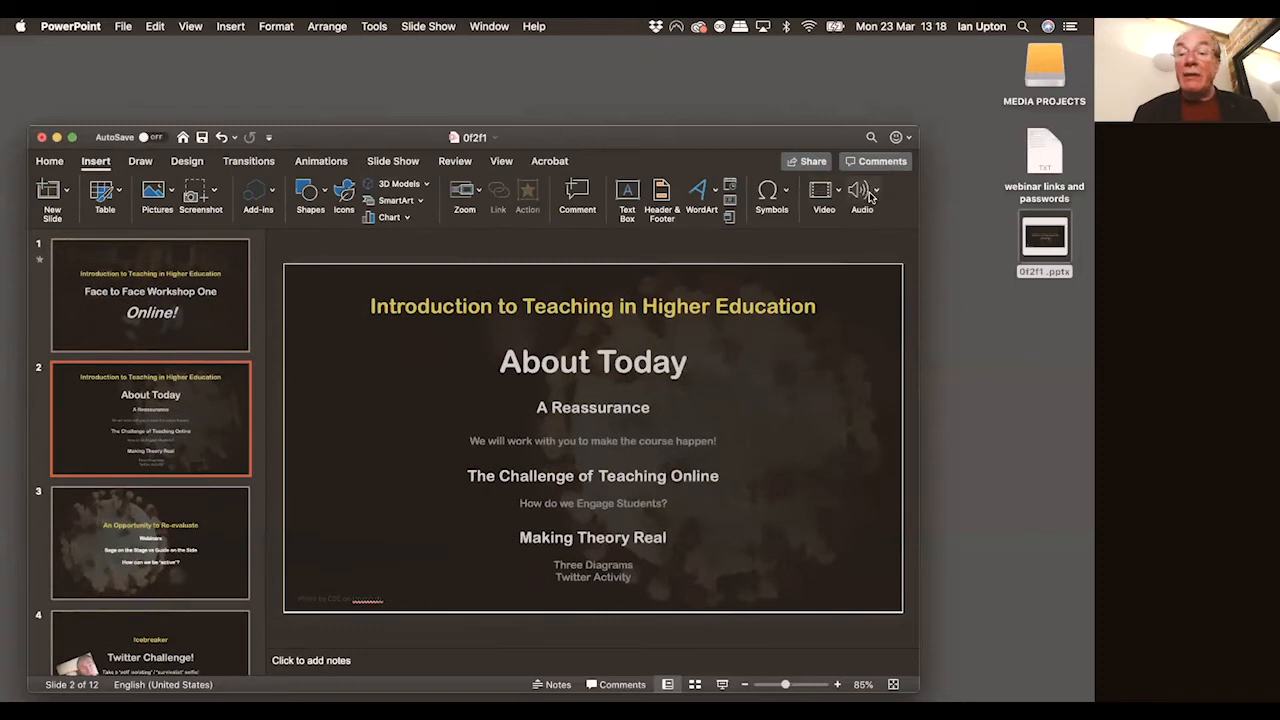
pyautogui.click(858, 196)
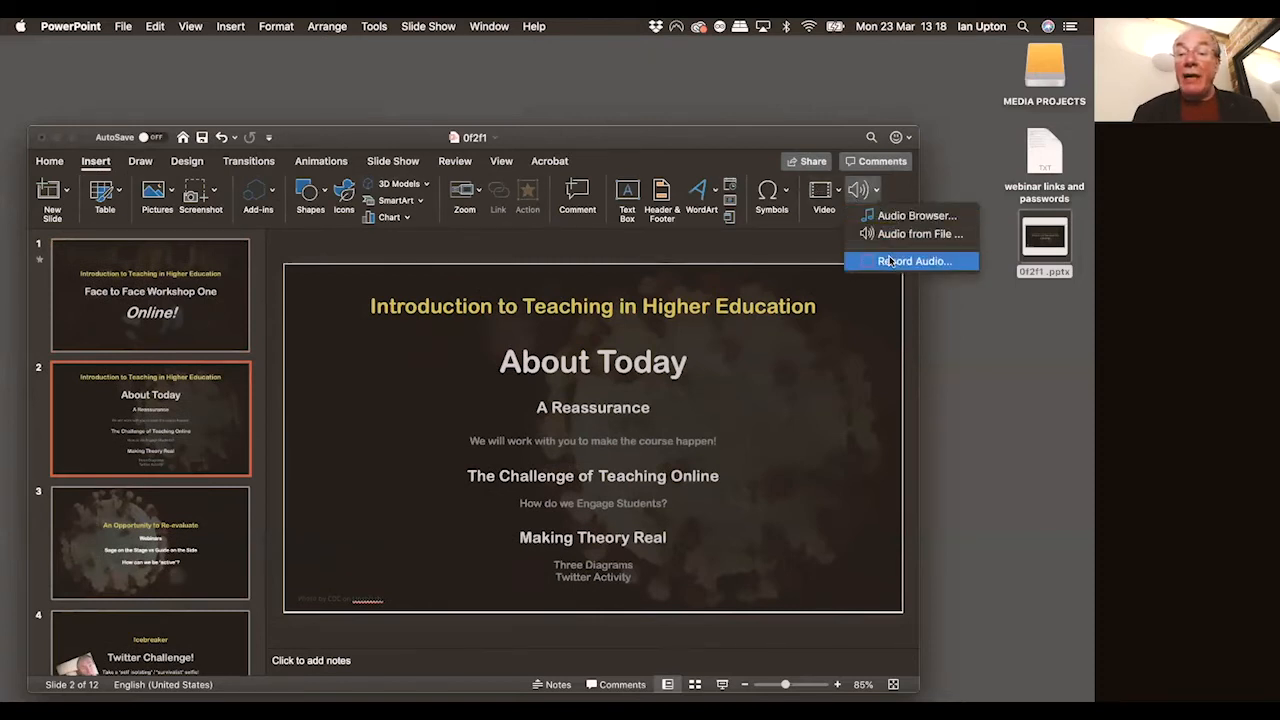
pyautogui.click(912, 260)
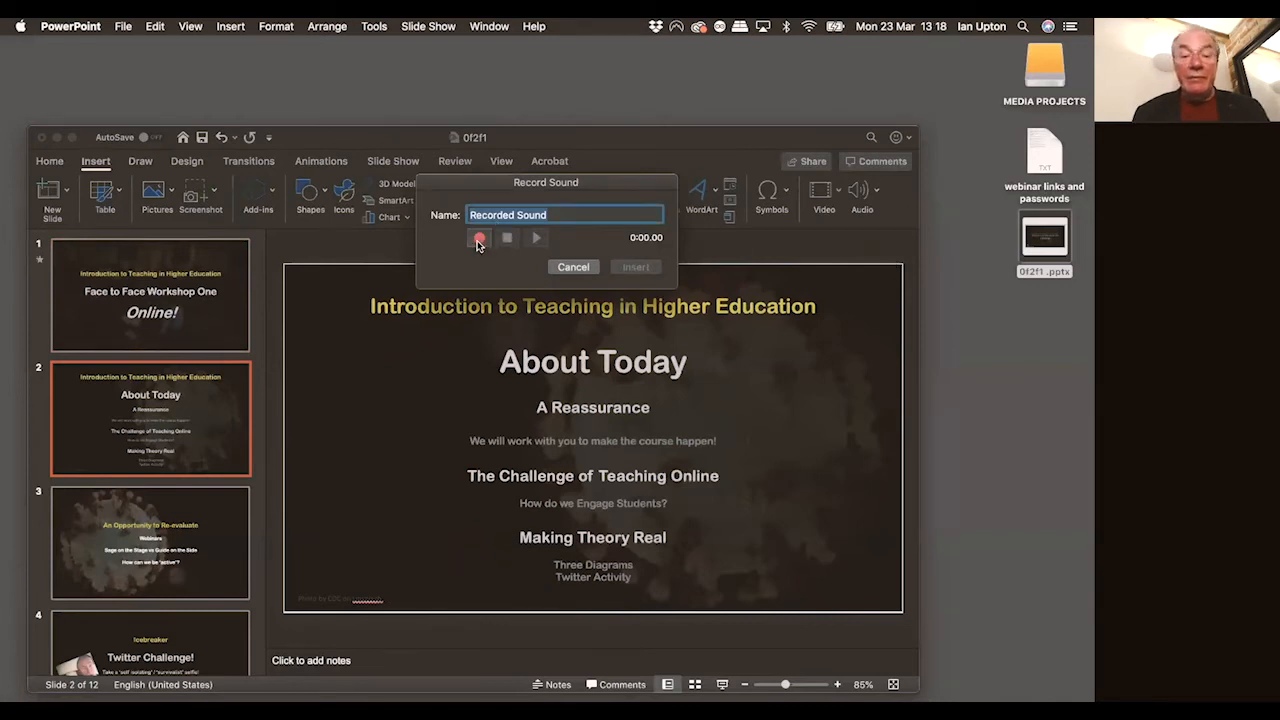
pyautogui.click(480, 238)
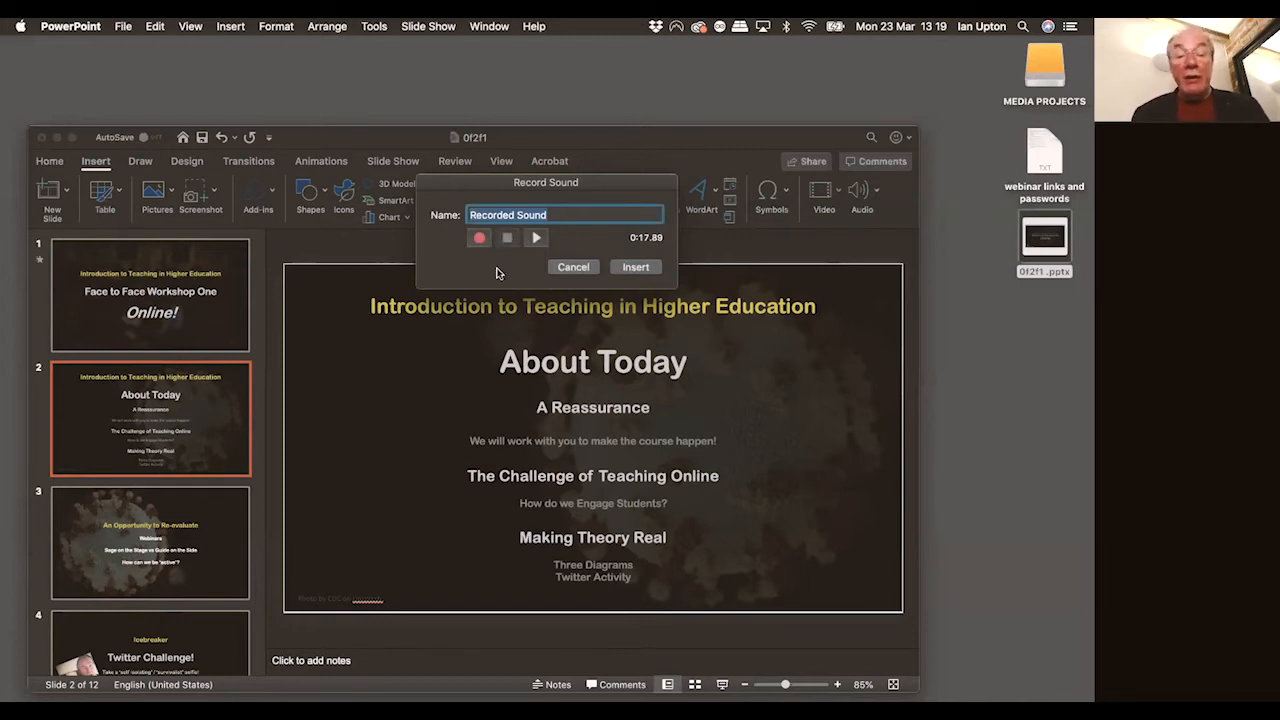
# Insert the About Today narration and place its sound icon at the slide's bottom-left corner
pyautogui.click(636, 266)
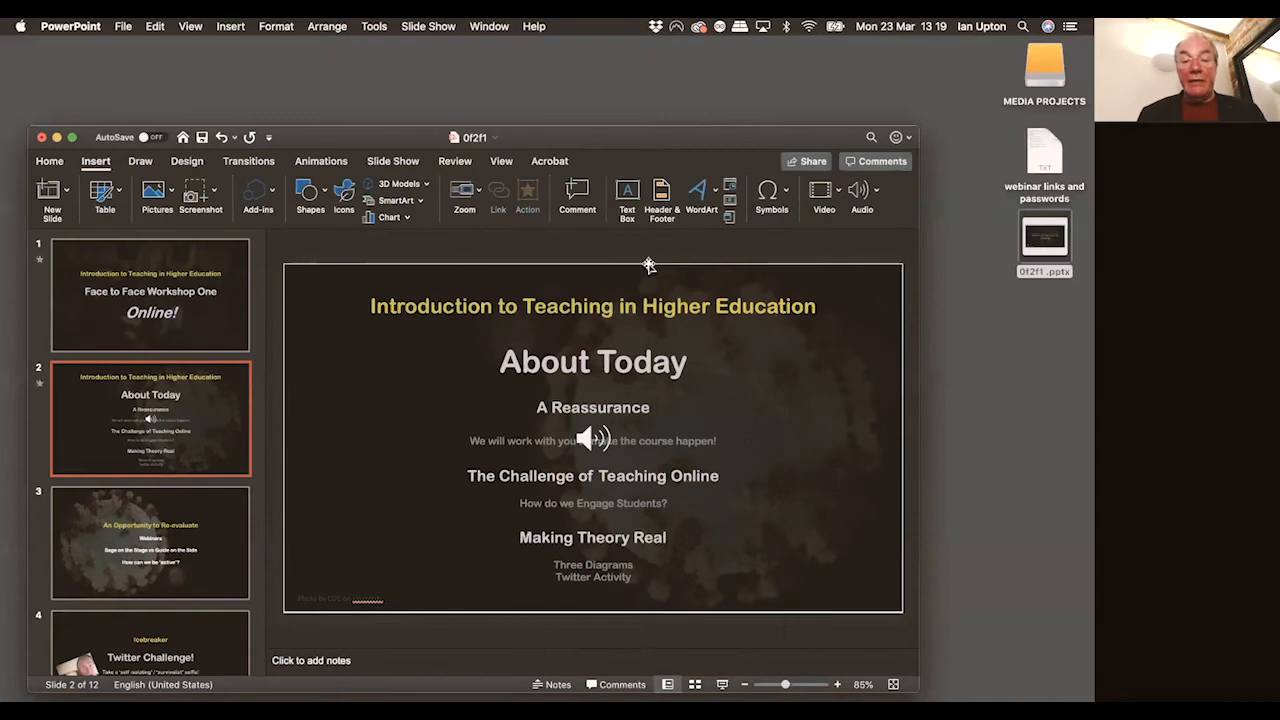
pyautogui.click(592, 440)
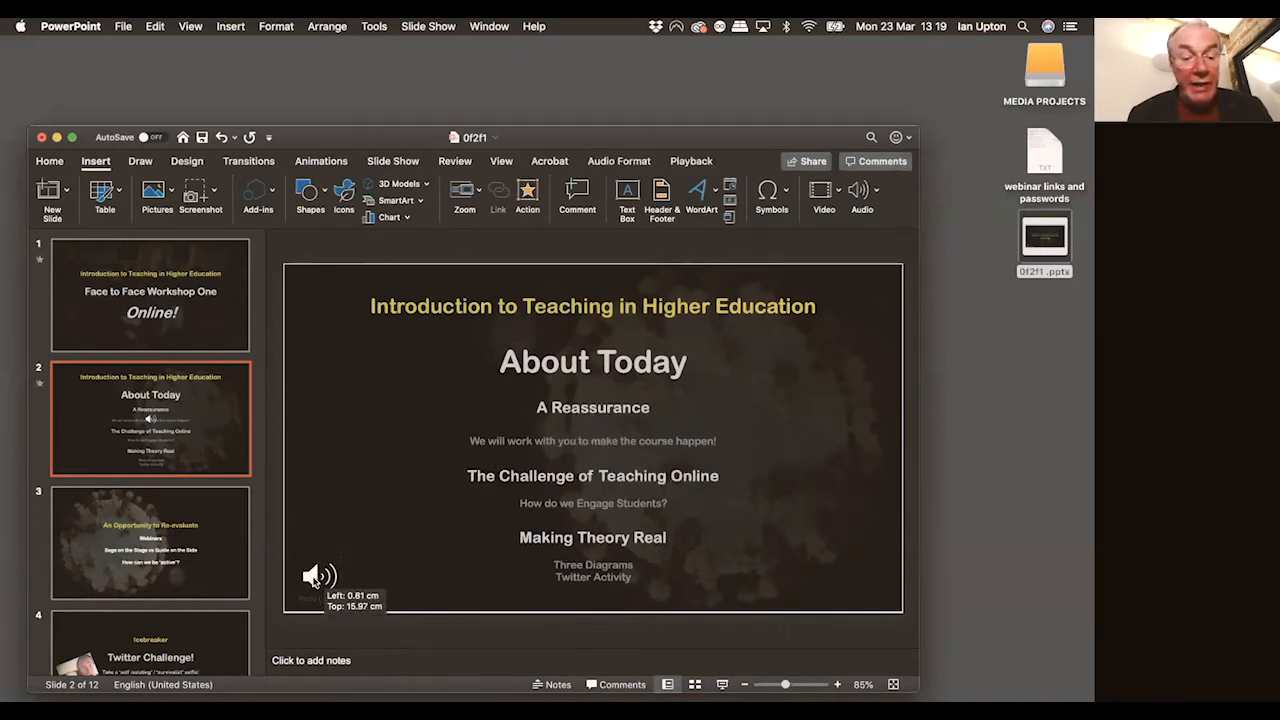
pyautogui.click(318, 576)
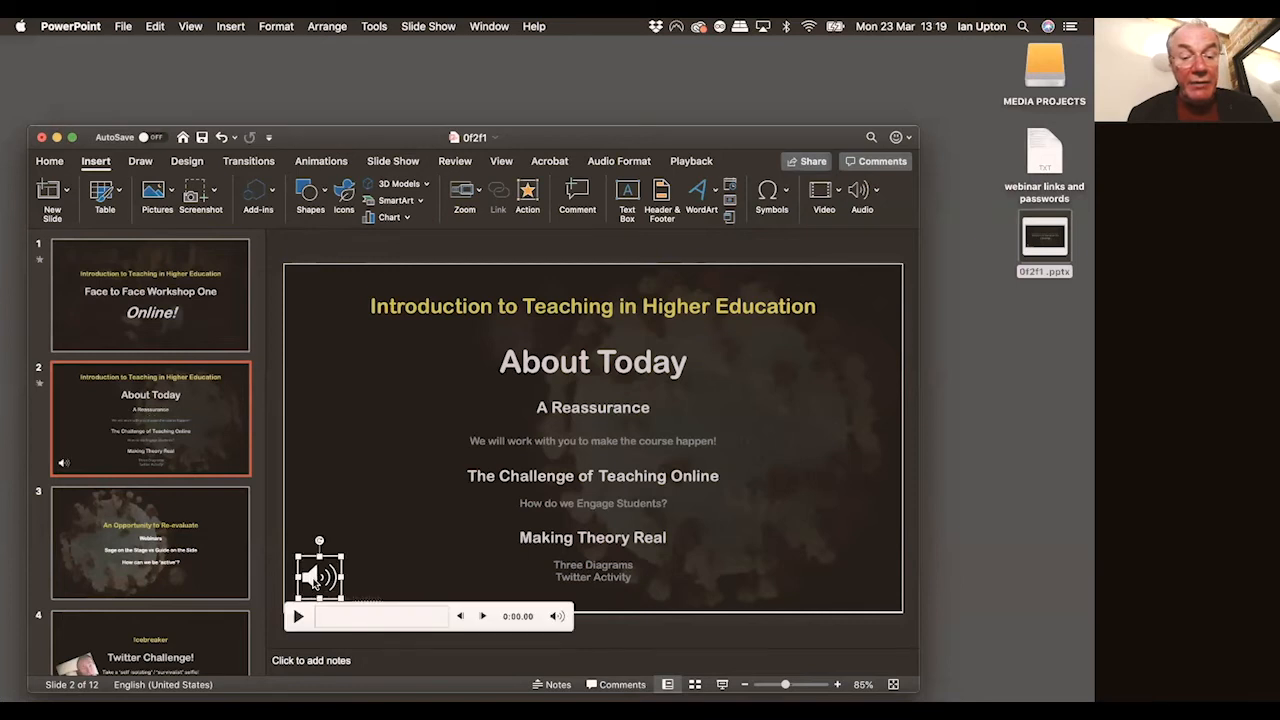
pyautogui.moveTo(318, 576); pyautogui.dragTo(316, 636)
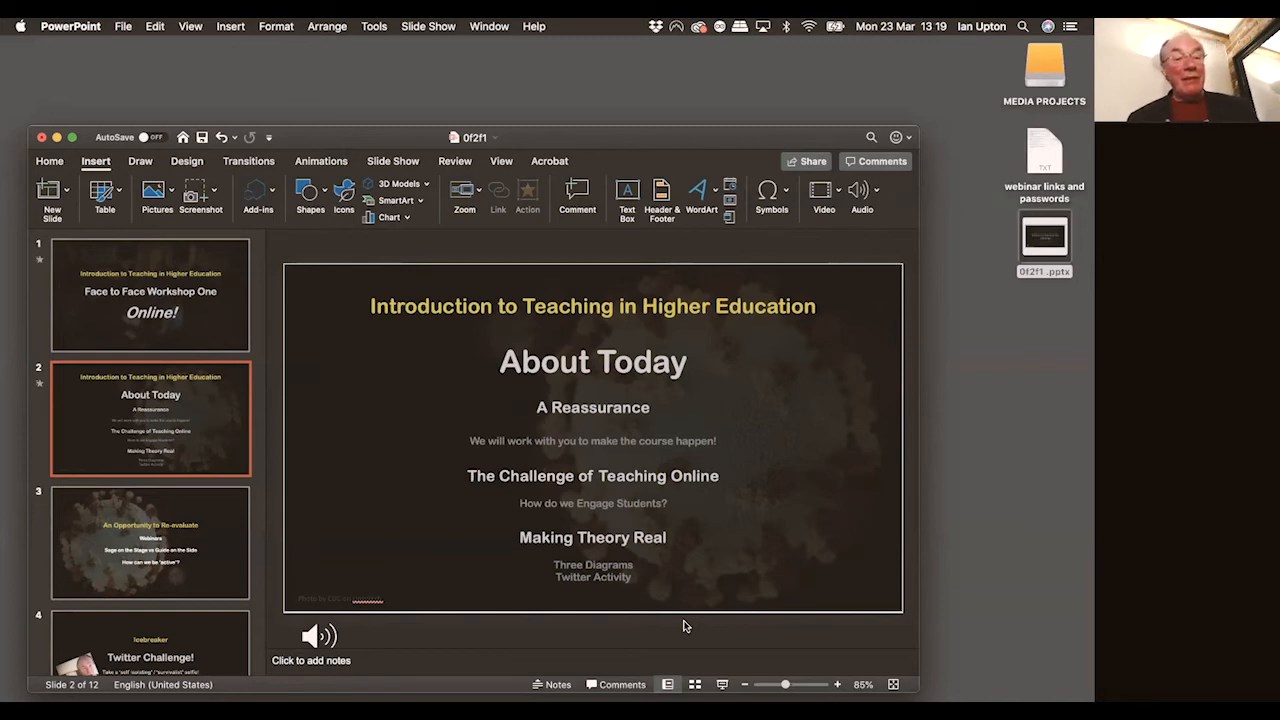
pyautogui.moveTo(676, 624)
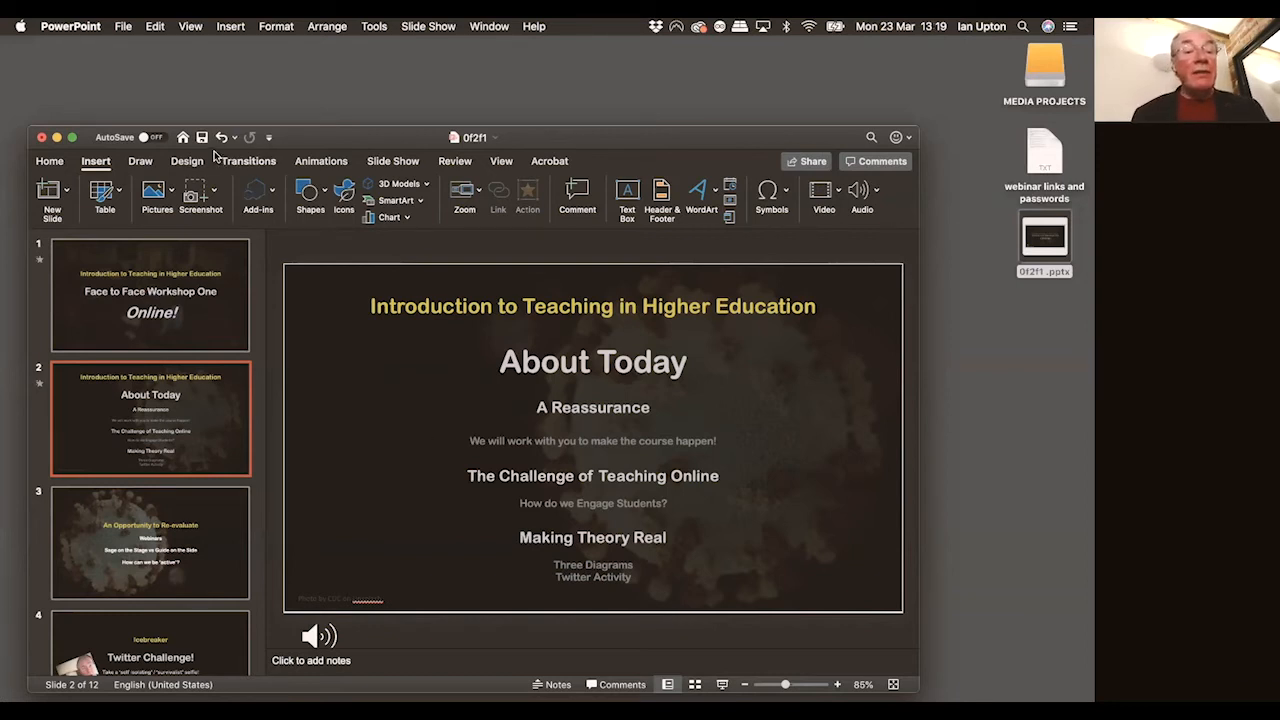
# Save the presentation and go to slide 3, 'An Opportunity to Re-evaluate'
pyautogui.click(200, 136)
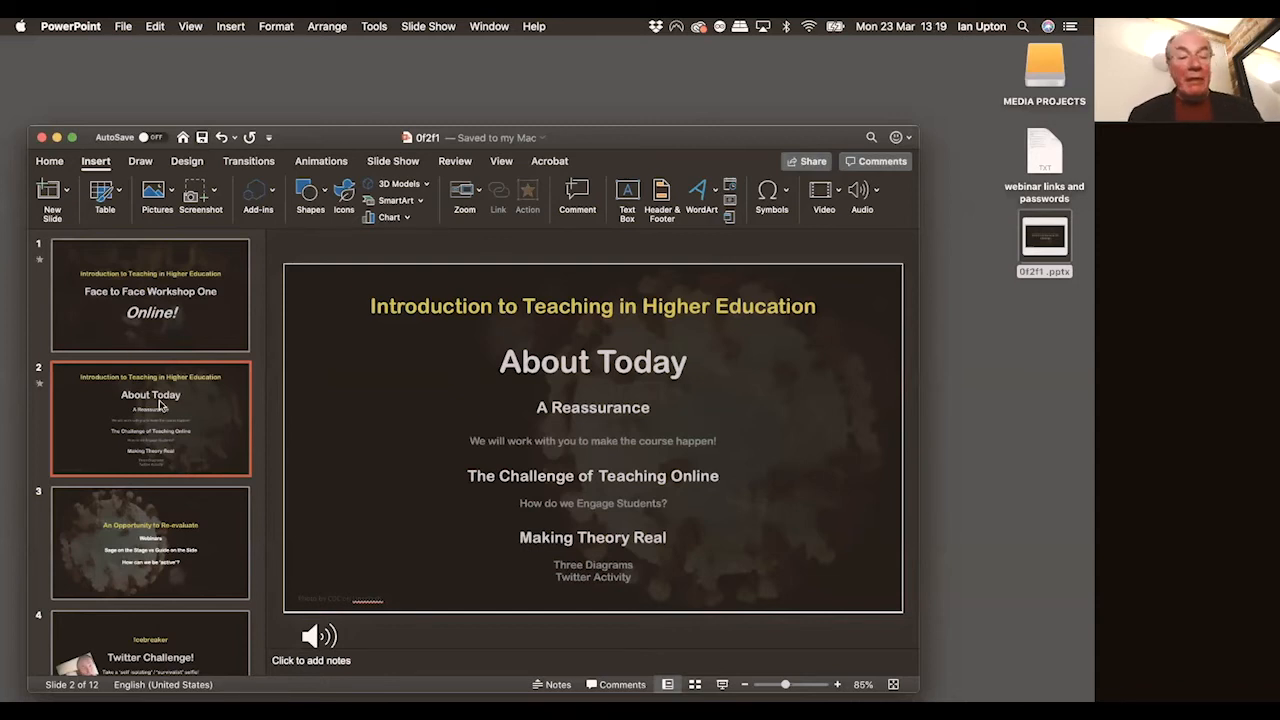
pyautogui.click(150, 542)
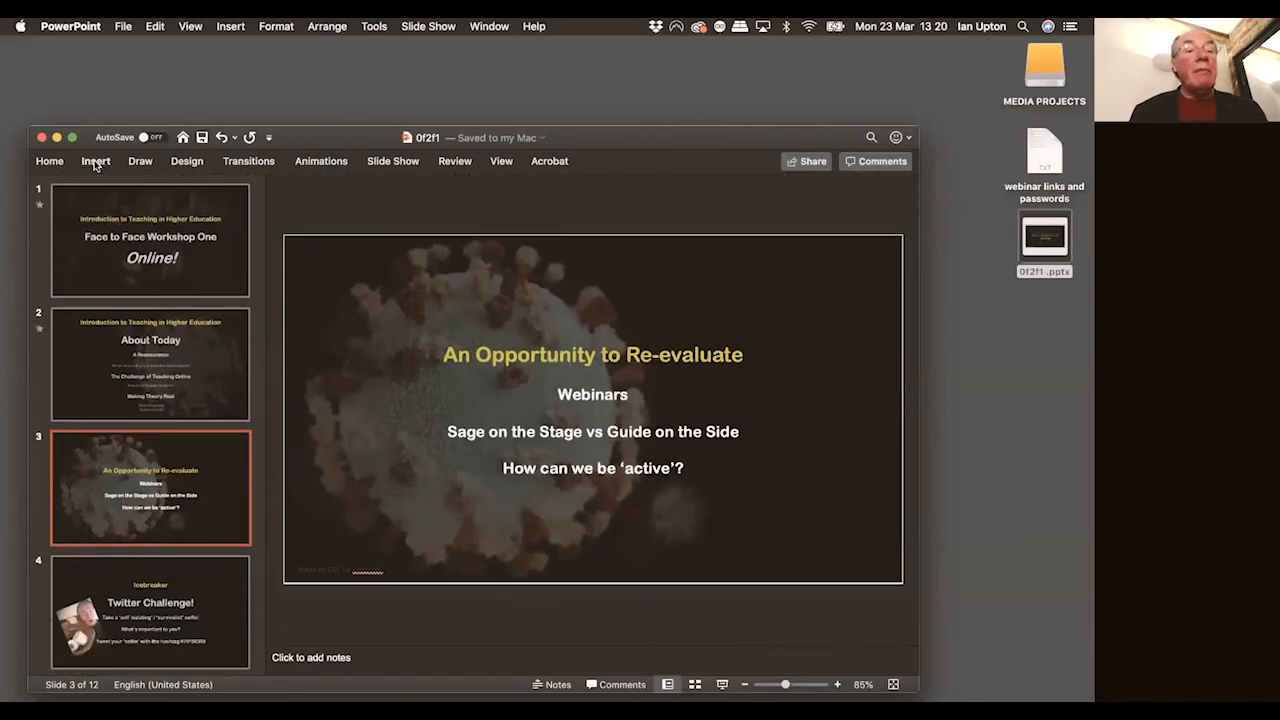
# Record a roughly 7-second narration and insert it at slide 3's lower left
pyautogui.click(96, 160)
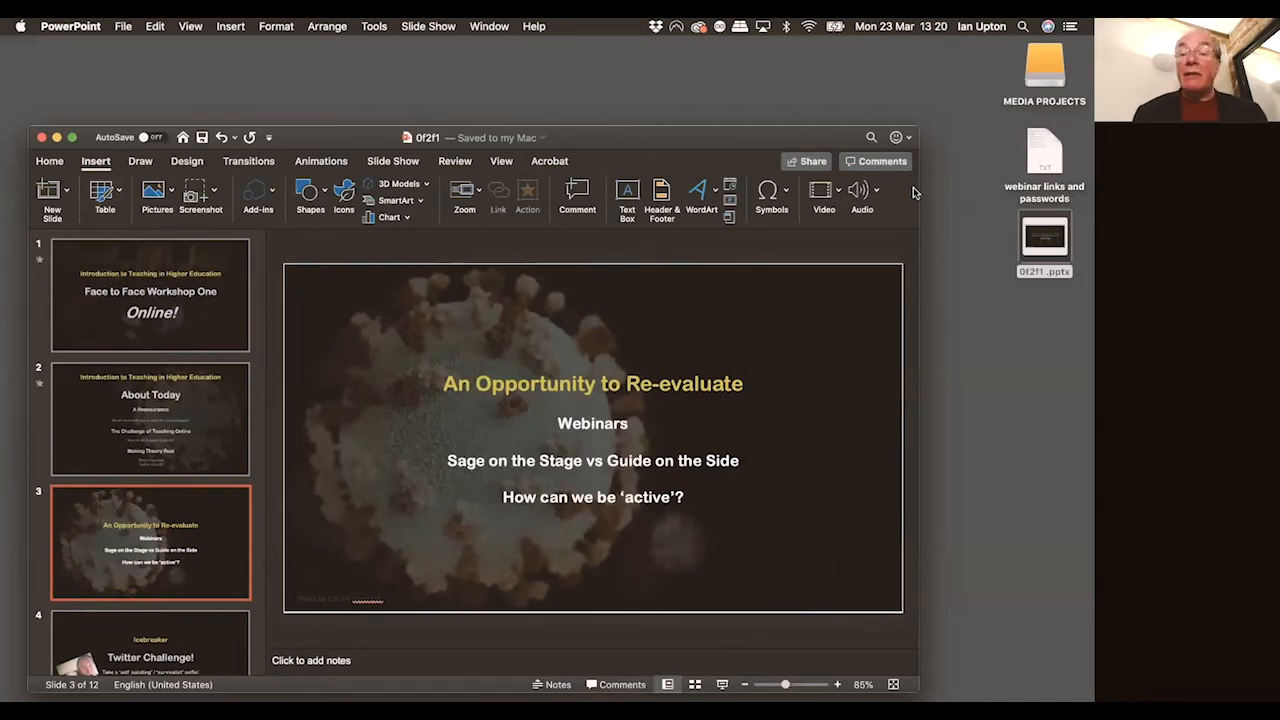
pyautogui.click(862, 196)
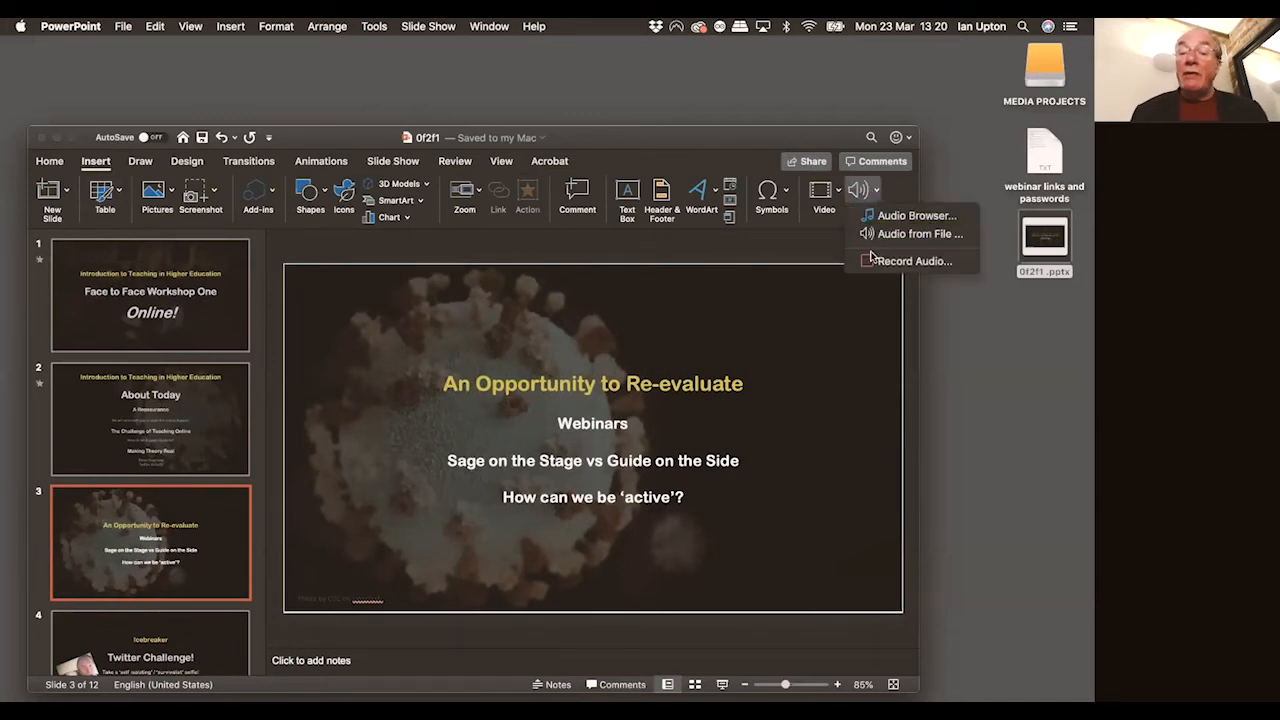
pyautogui.click(912, 260)
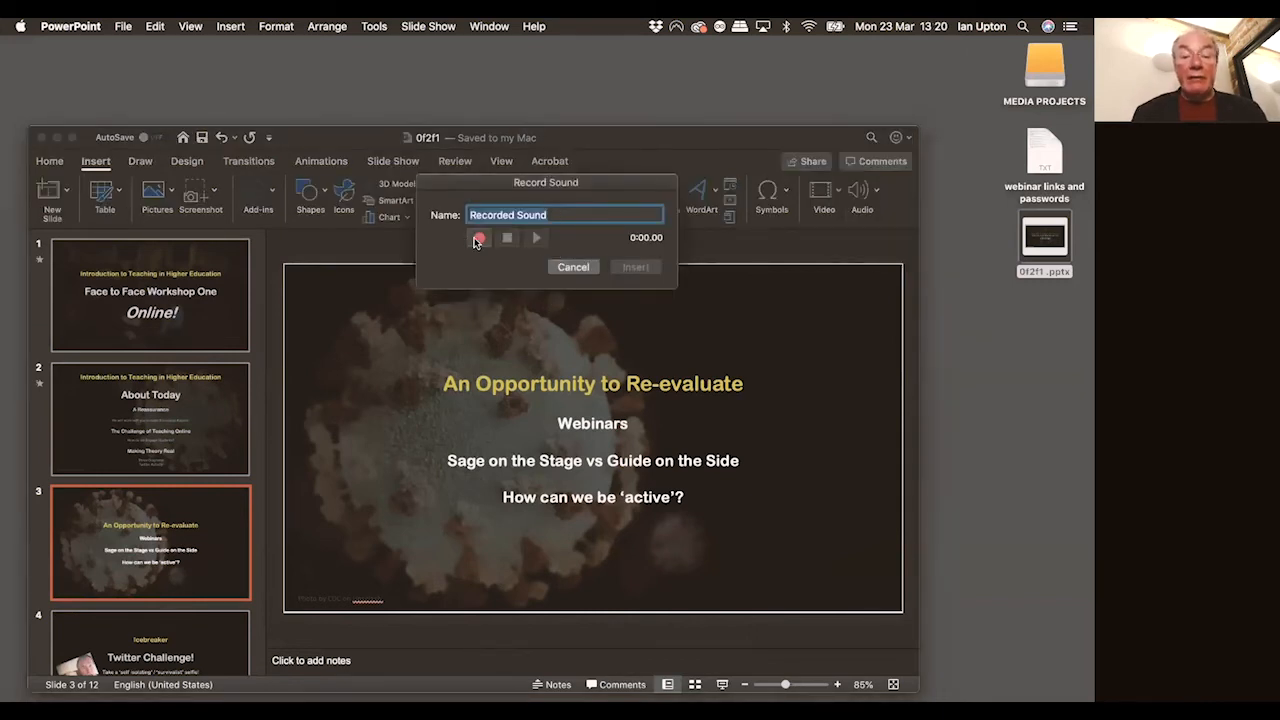
pyautogui.click(478, 236)
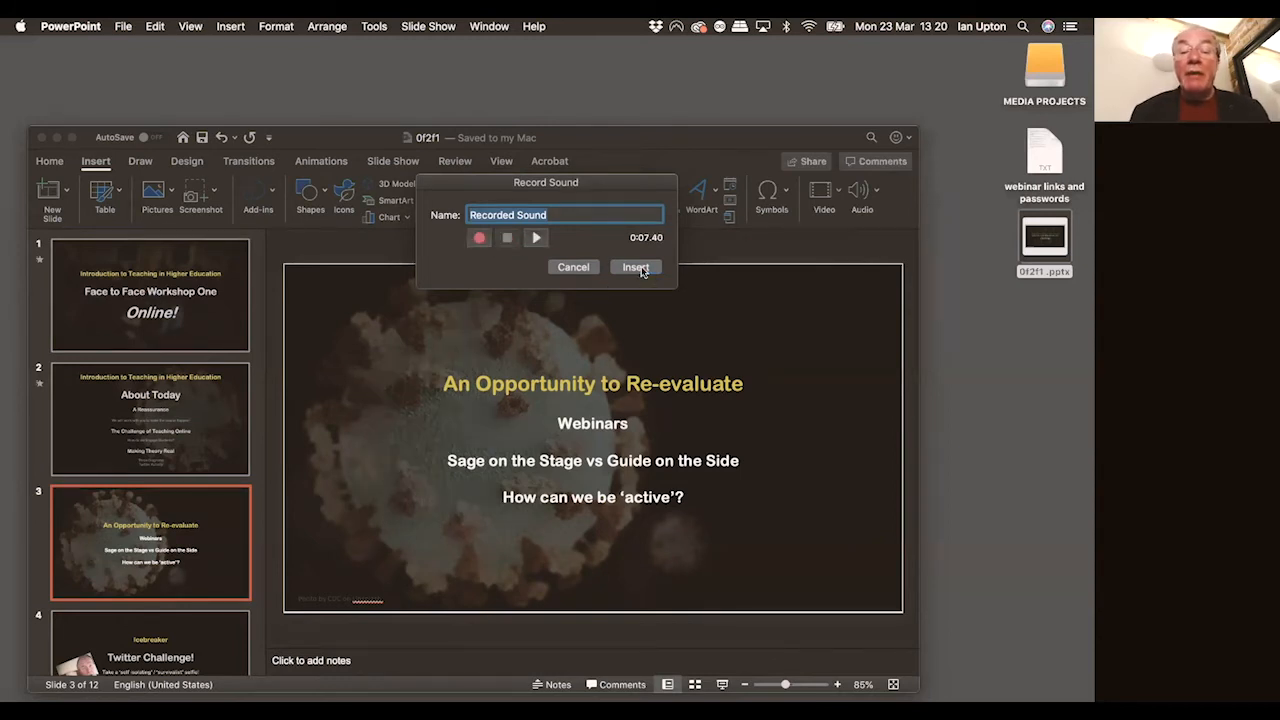
pyautogui.click(636, 268)
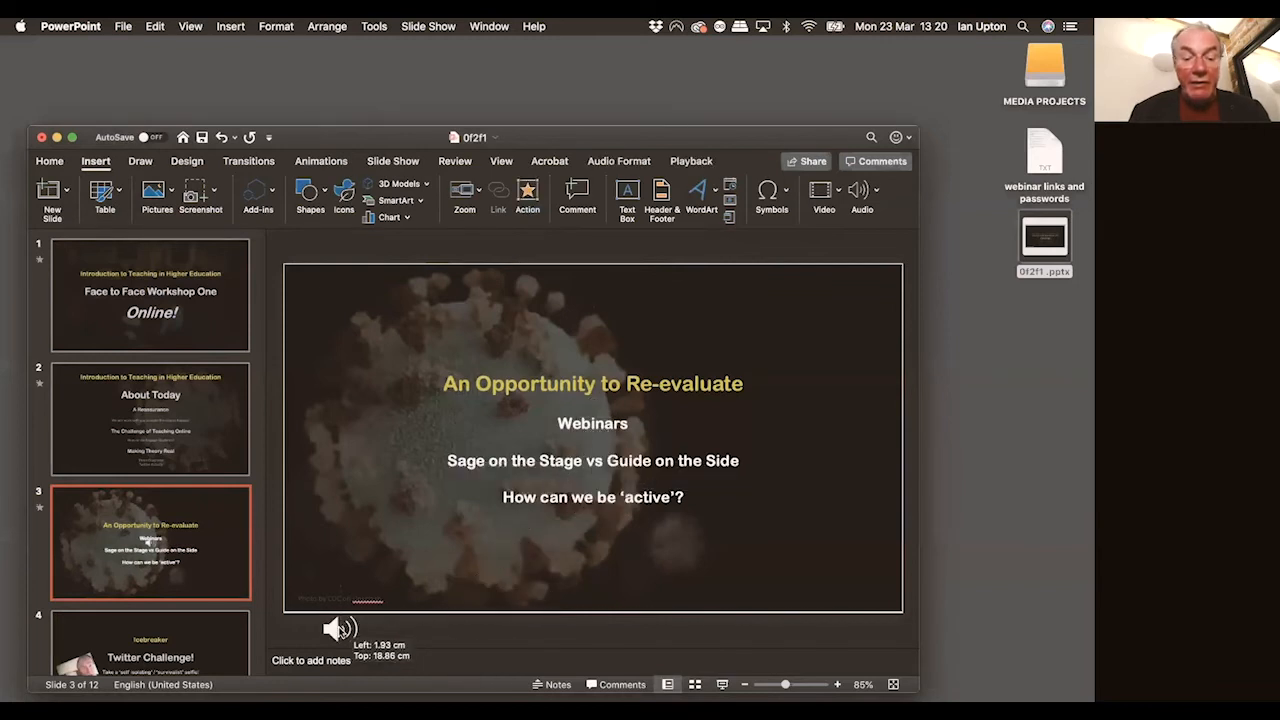
pyautogui.click(340, 628)
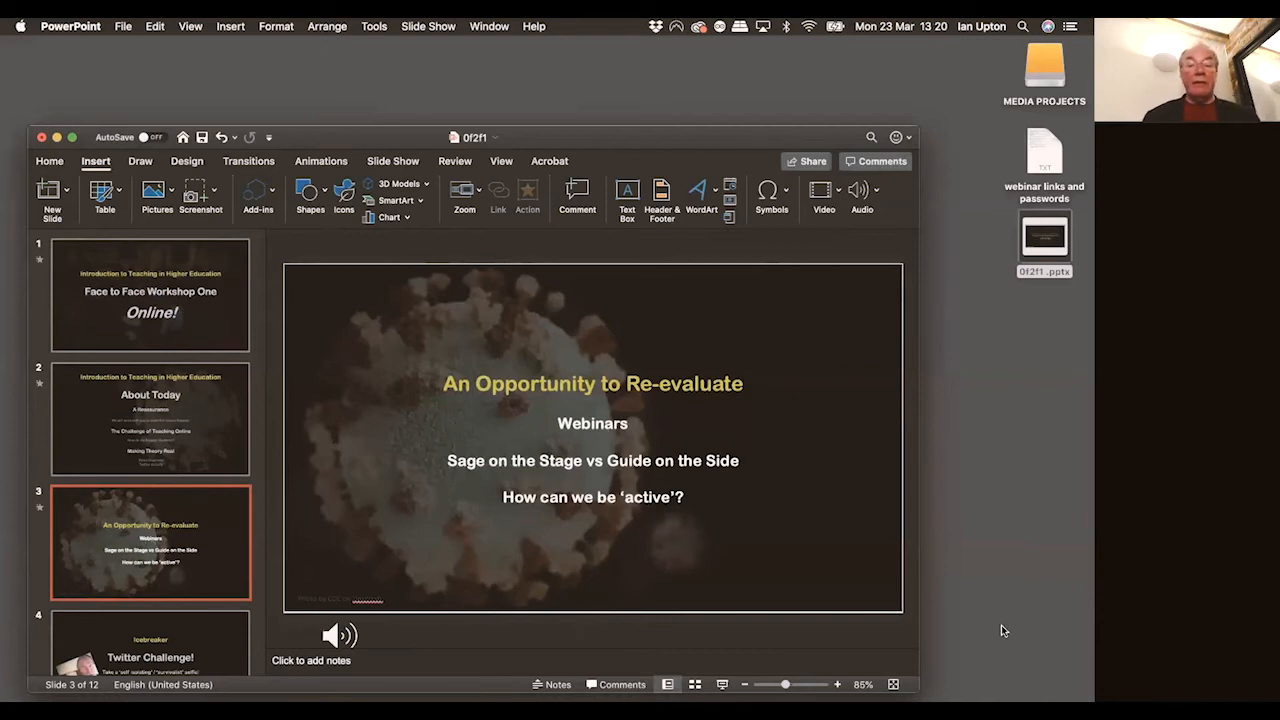
pyautogui.scroll(-3)
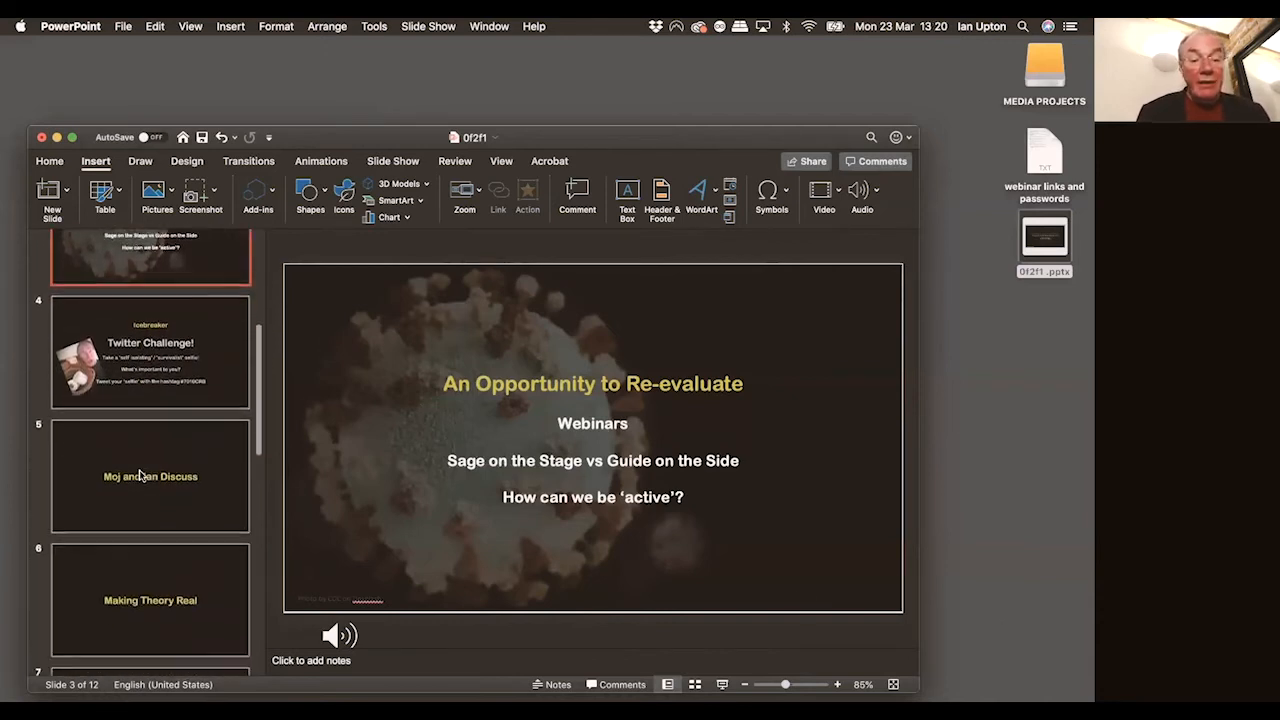
pyautogui.scroll(-3)
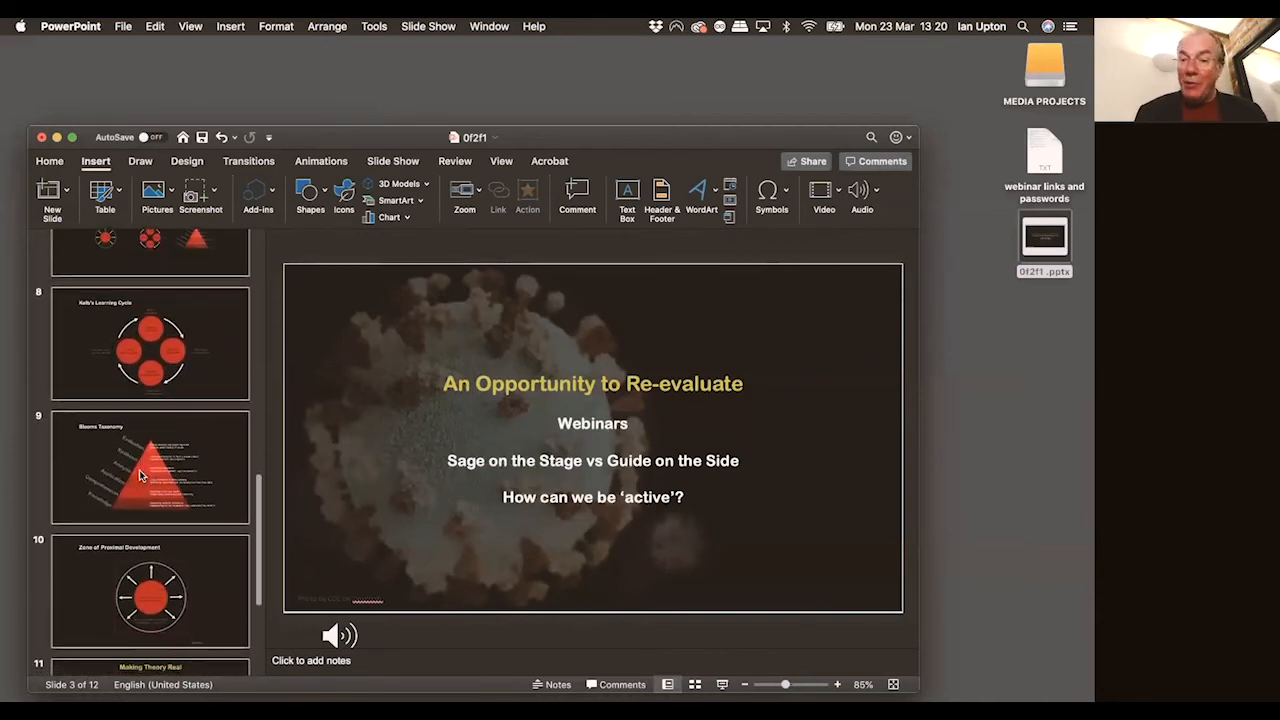
pyautogui.scroll(-3)
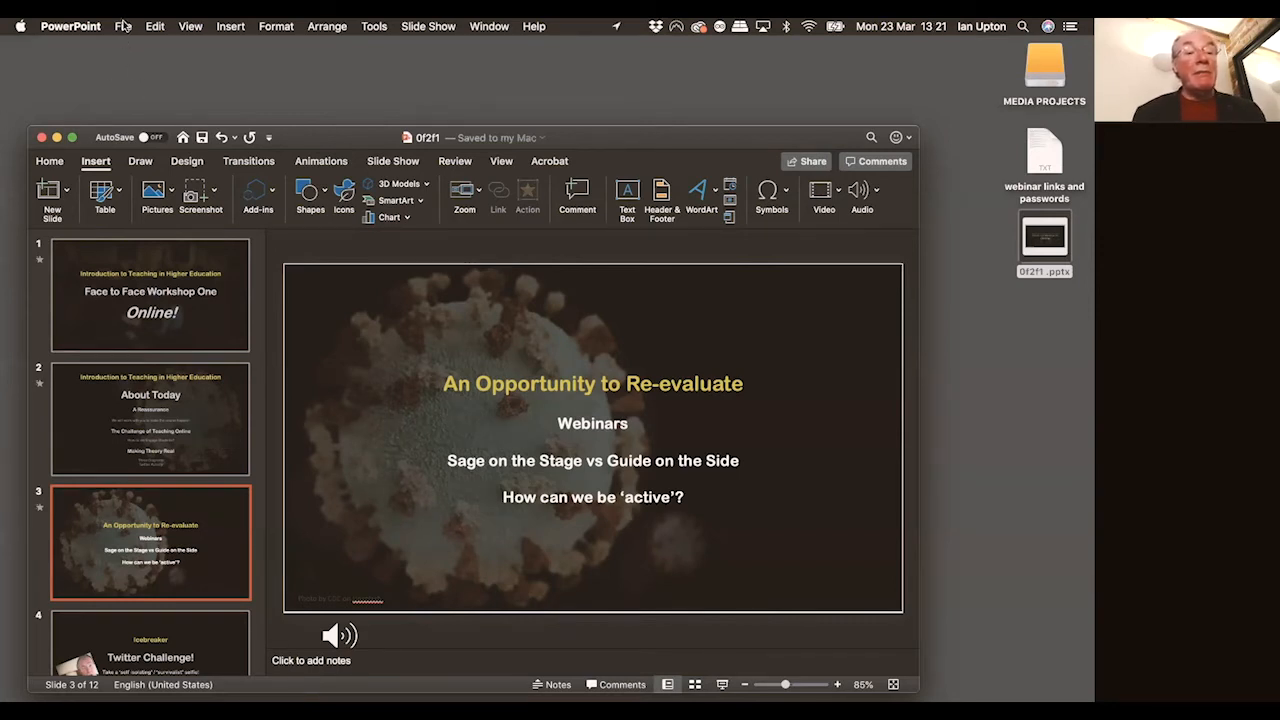
# Bring up File > Export for the deck, named '0f2f1' with the Desktop as destination
pyautogui.click(124, 26)
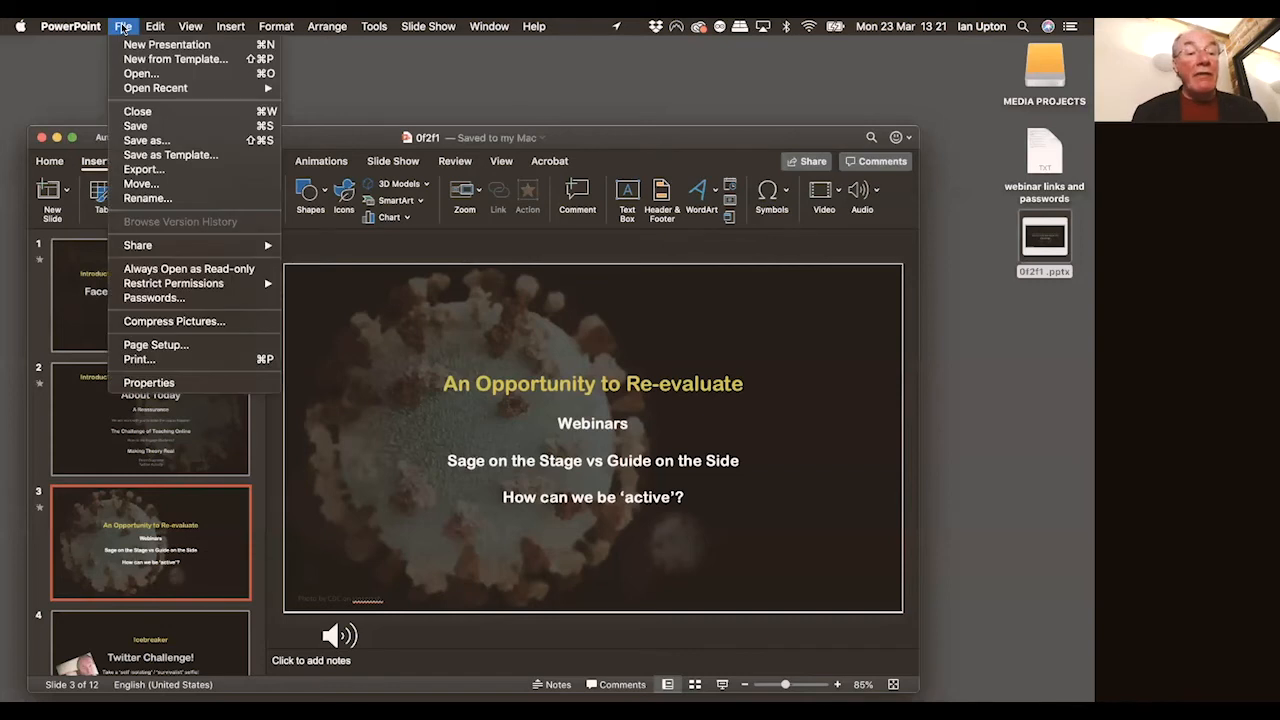
pyautogui.moveTo(144, 168)
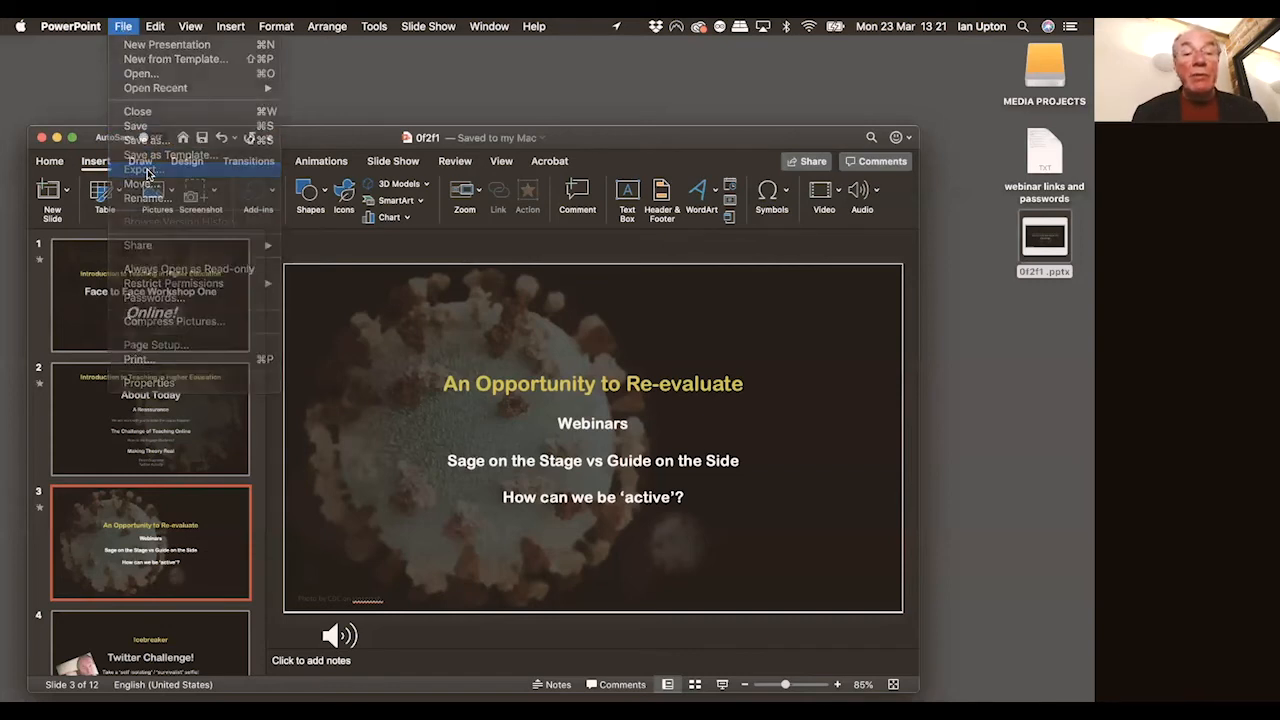
pyautogui.click(140, 168)
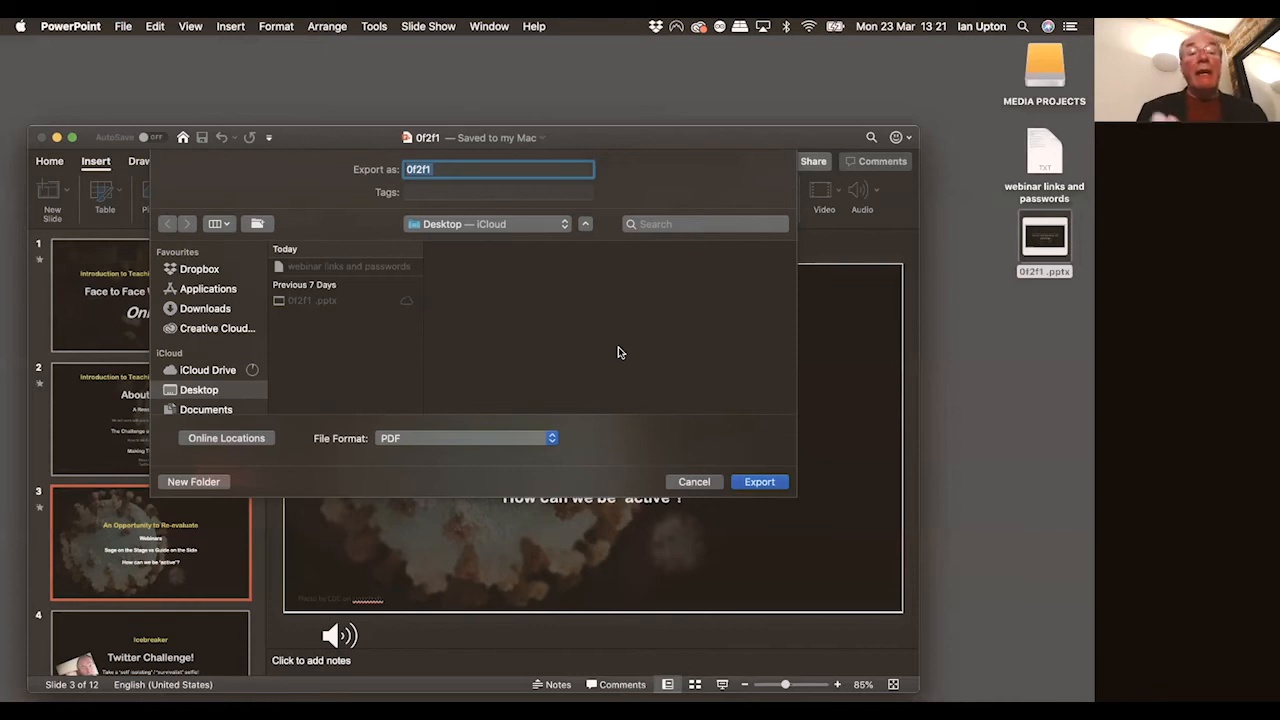
pyautogui.moveTo(564, 332)
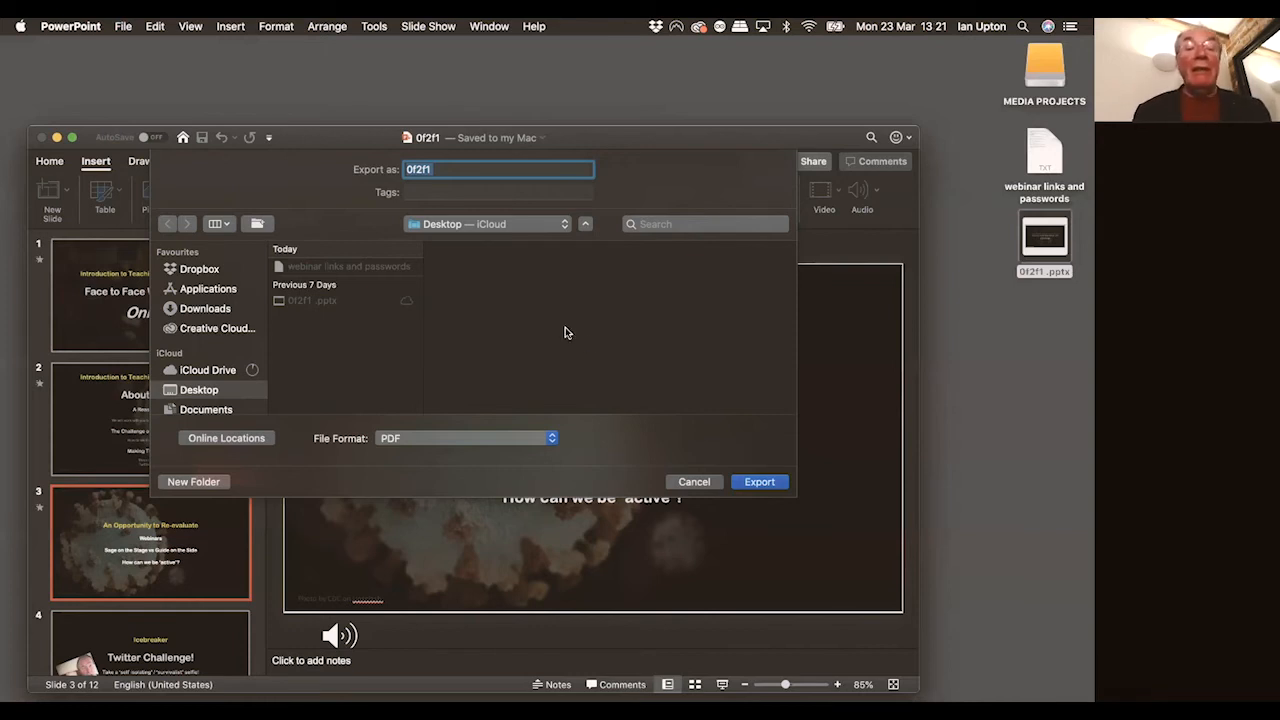
pyautogui.moveTo(460, 268)
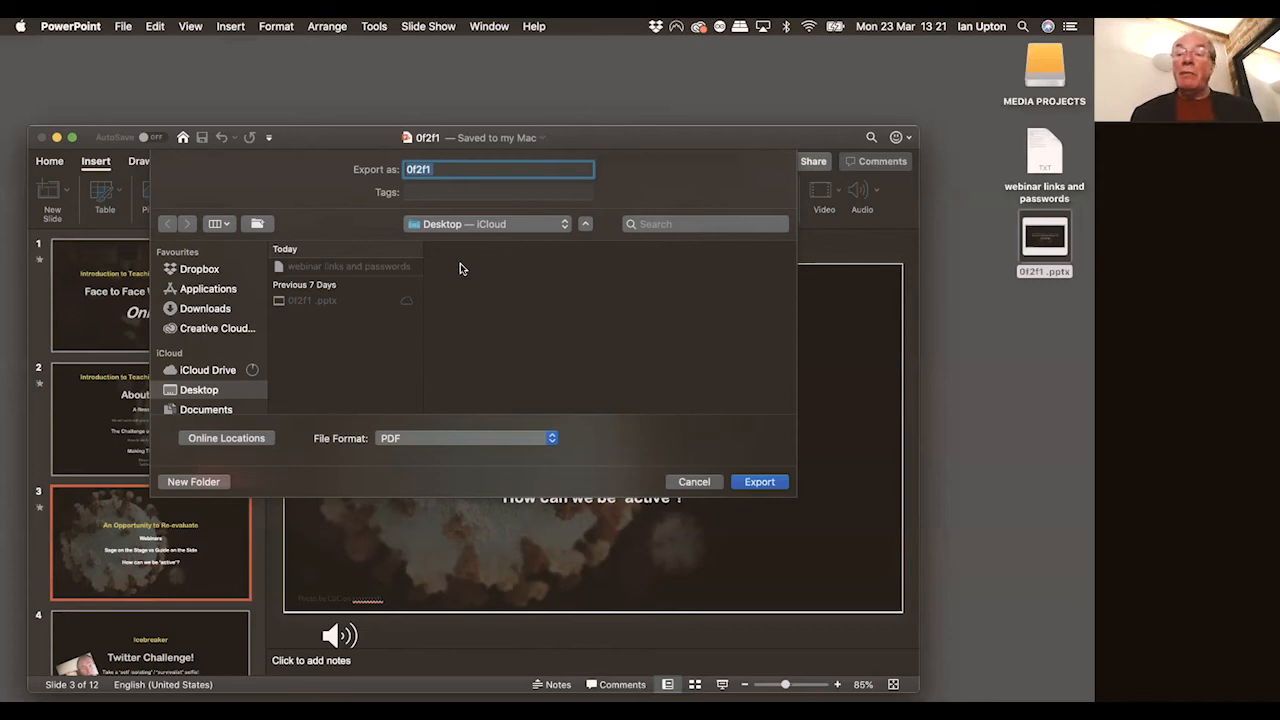
pyautogui.moveTo(476, 258)
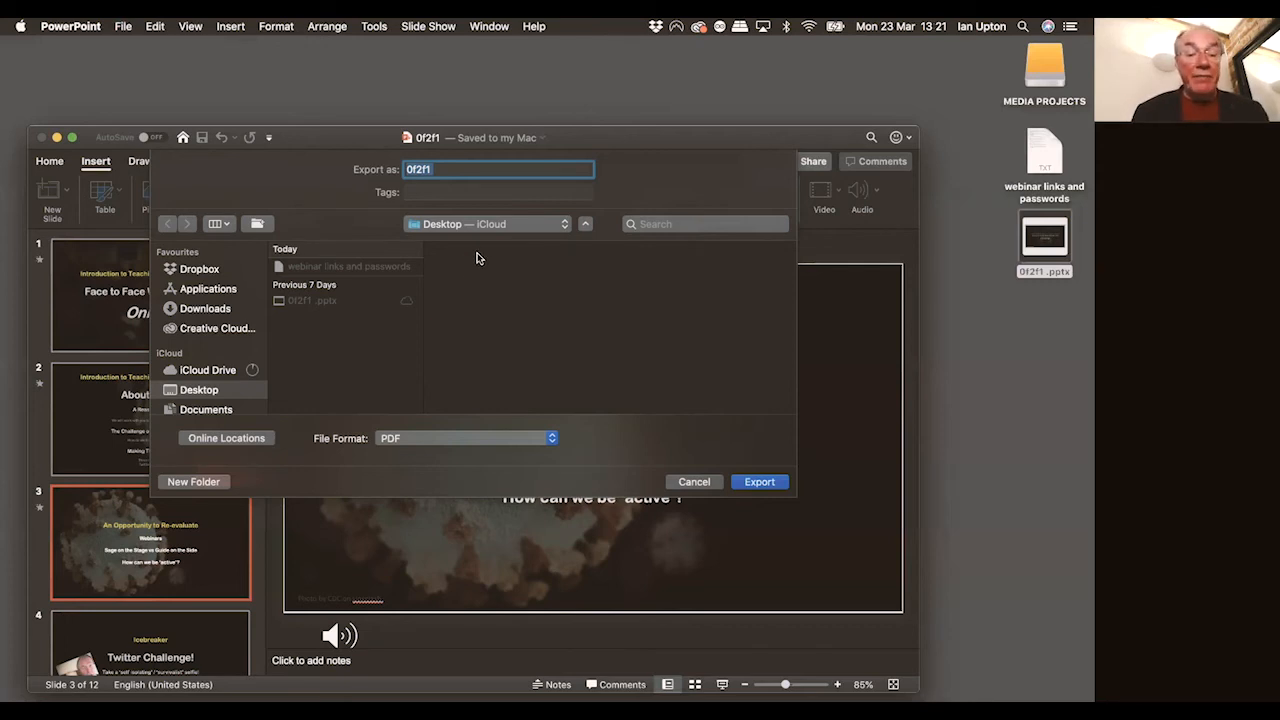
pyautogui.moveTo(340, 450)
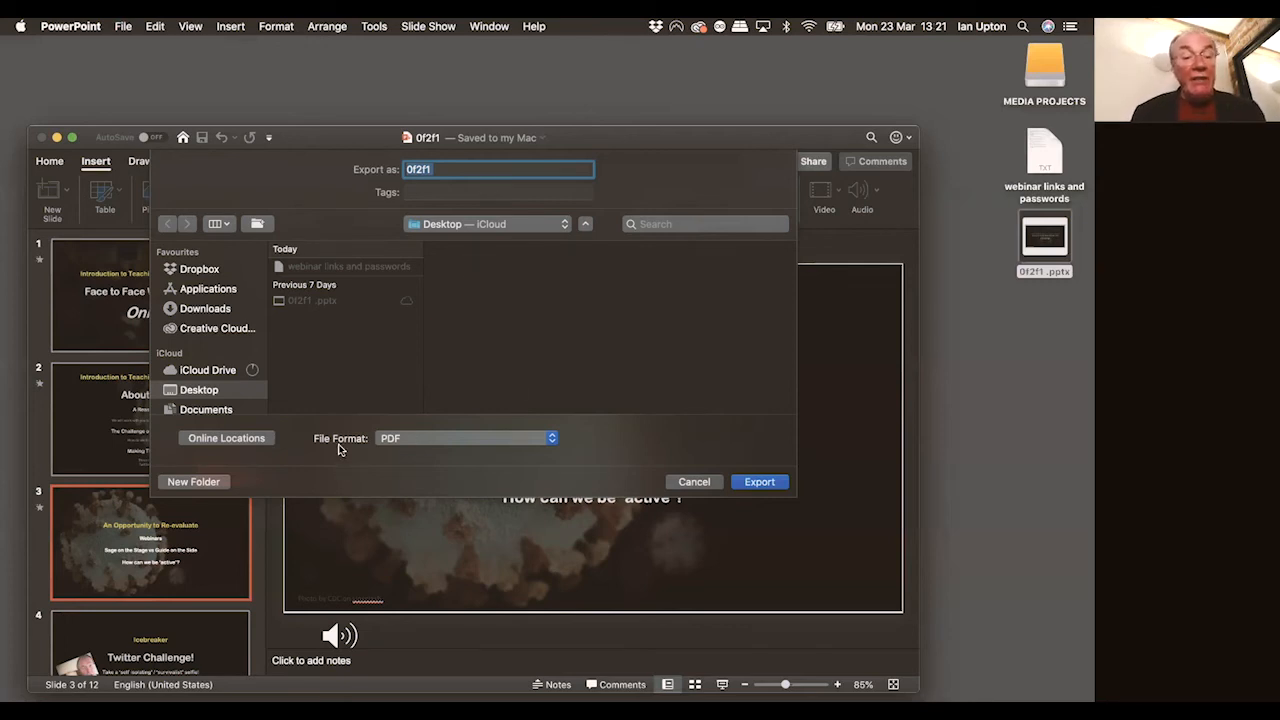
pyautogui.moveTo(480, 444)
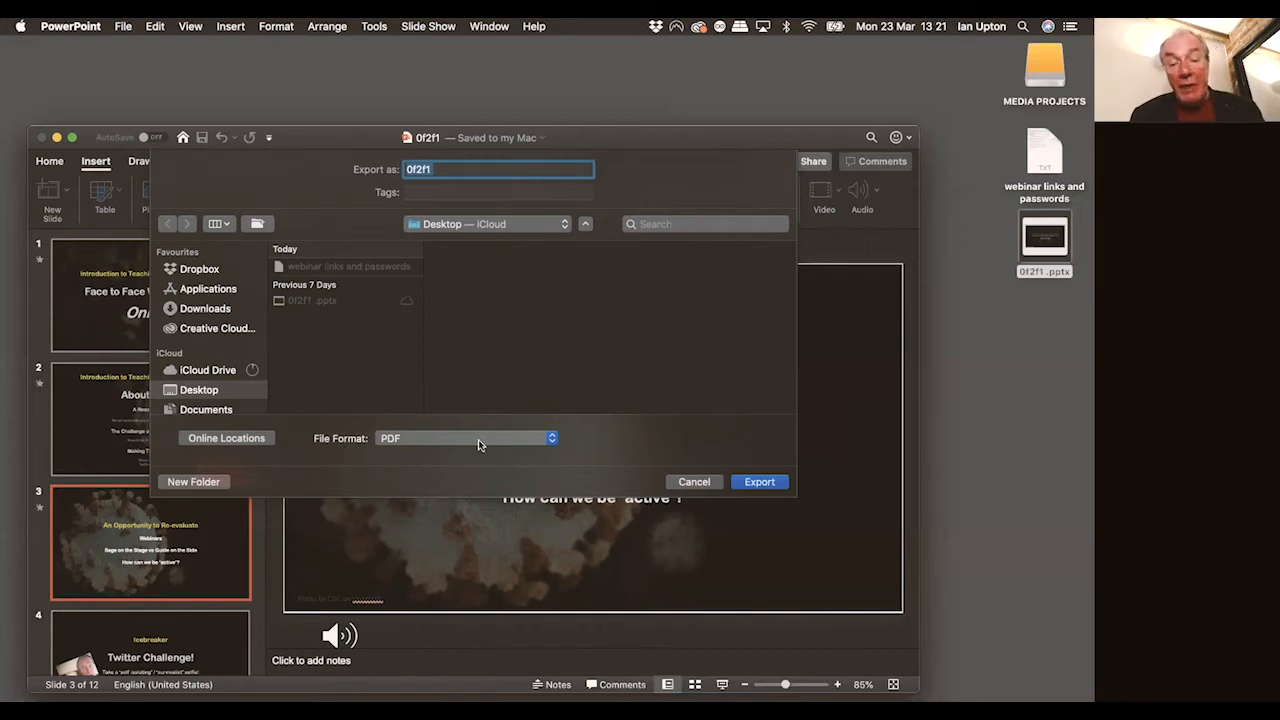
# Set the export format to MP4 at Internet Quality (1280 × 720)
pyautogui.click(464, 438)
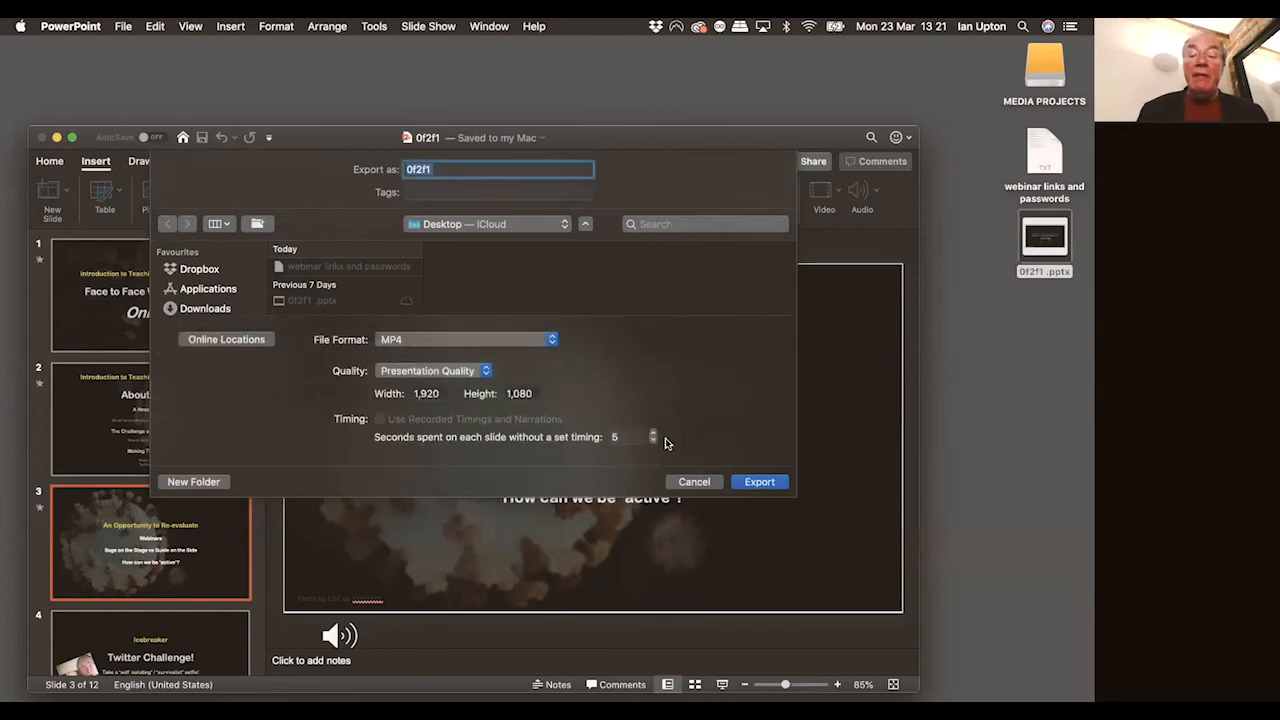
pyautogui.moveTo(700, 364)
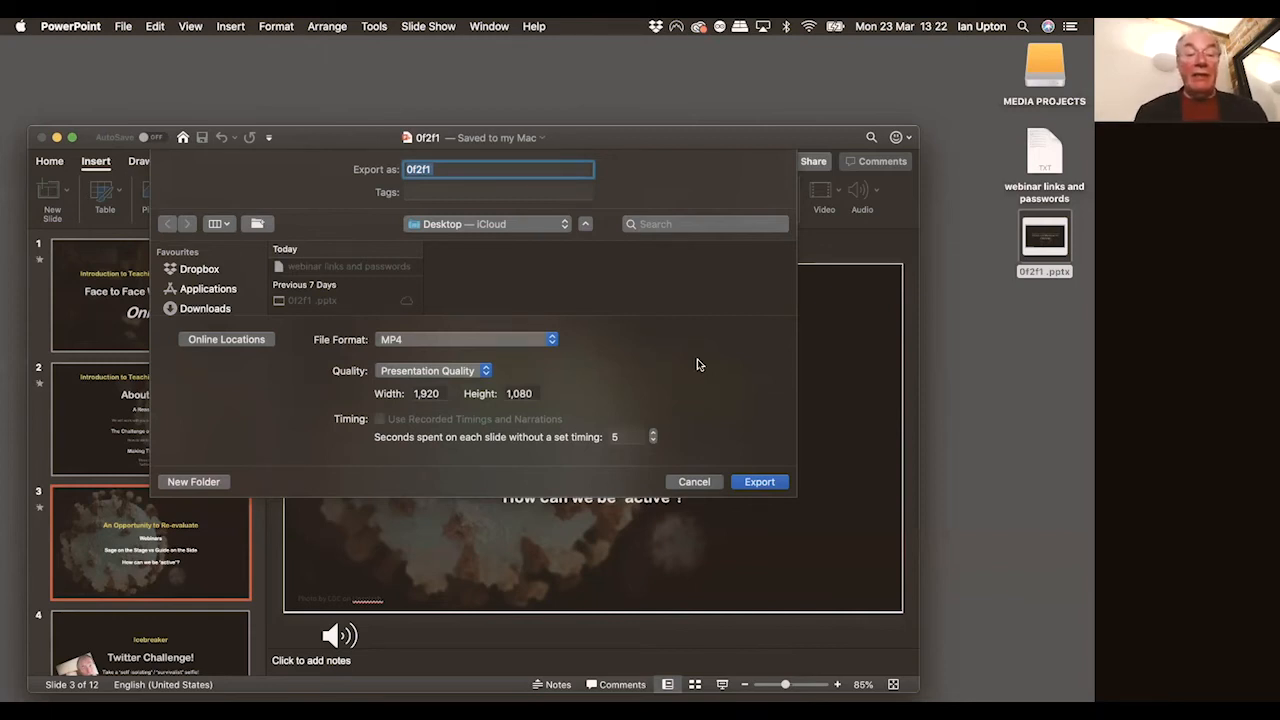
pyautogui.moveTo(480, 444)
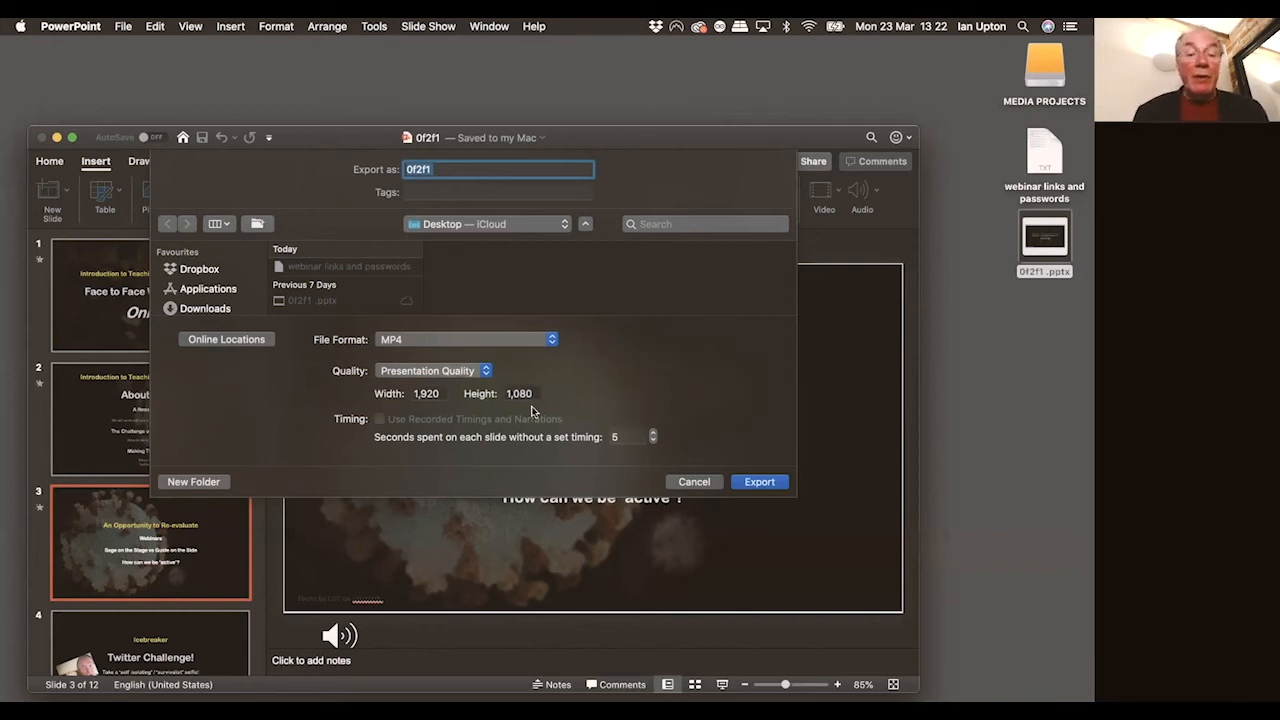
pyautogui.click(434, 370)
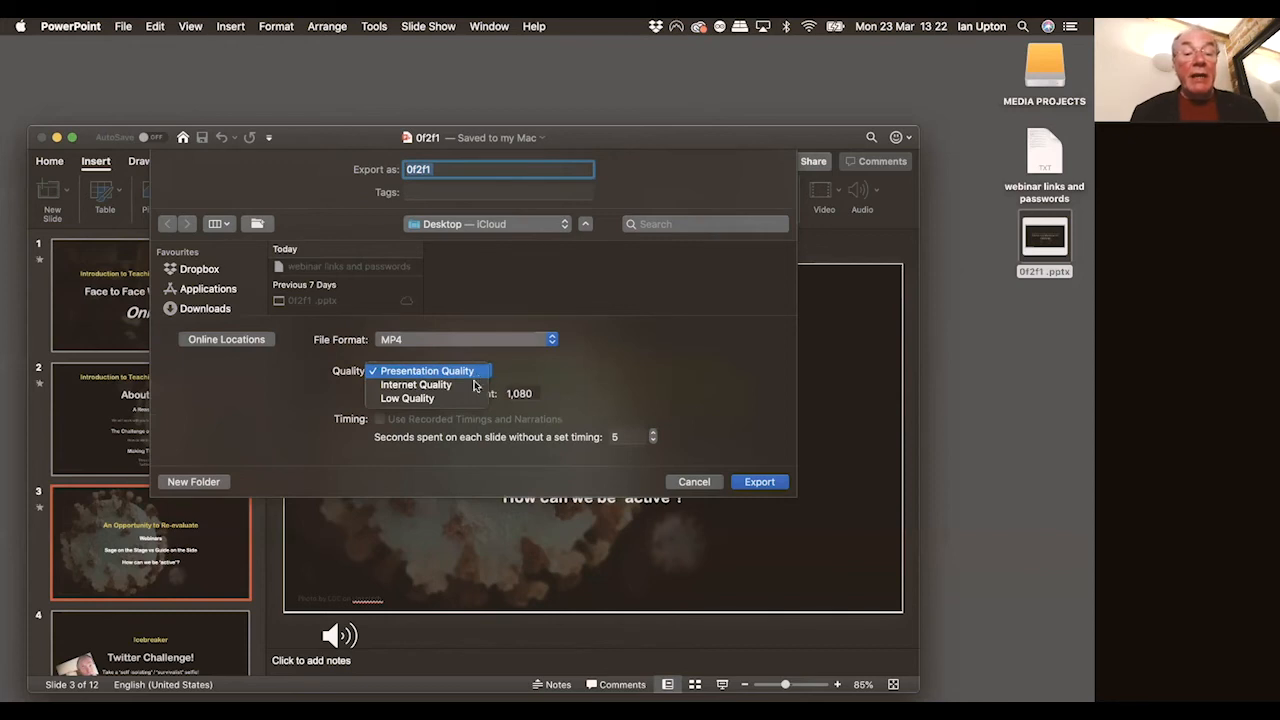
pyautogui.click(416, 384)
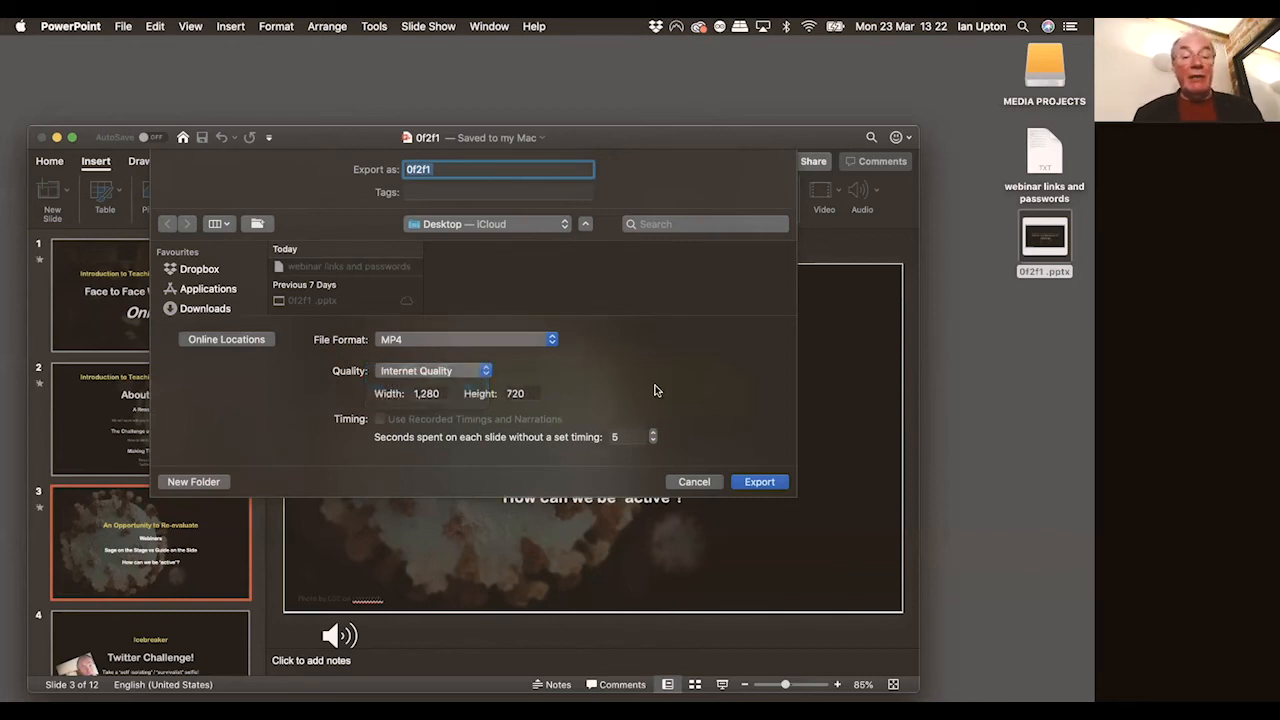
pyautogui.moveTo(536, 410)
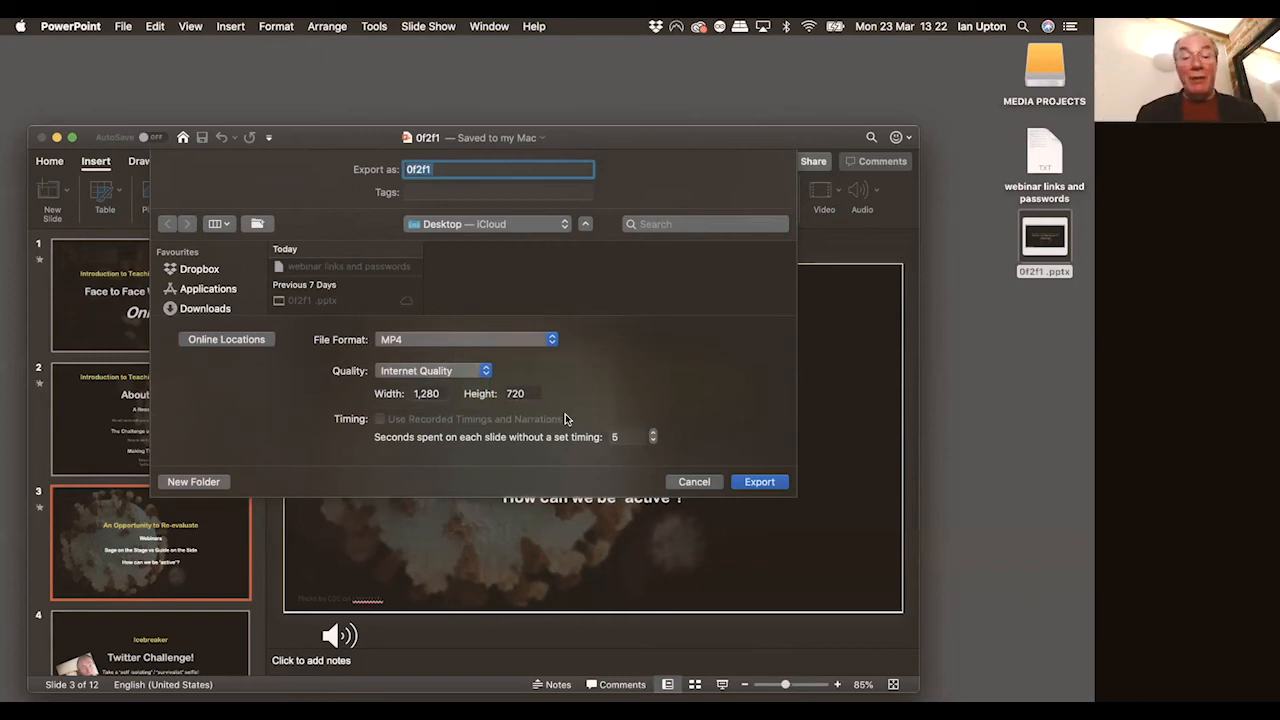
pyautogui.moveTo(624, 378)
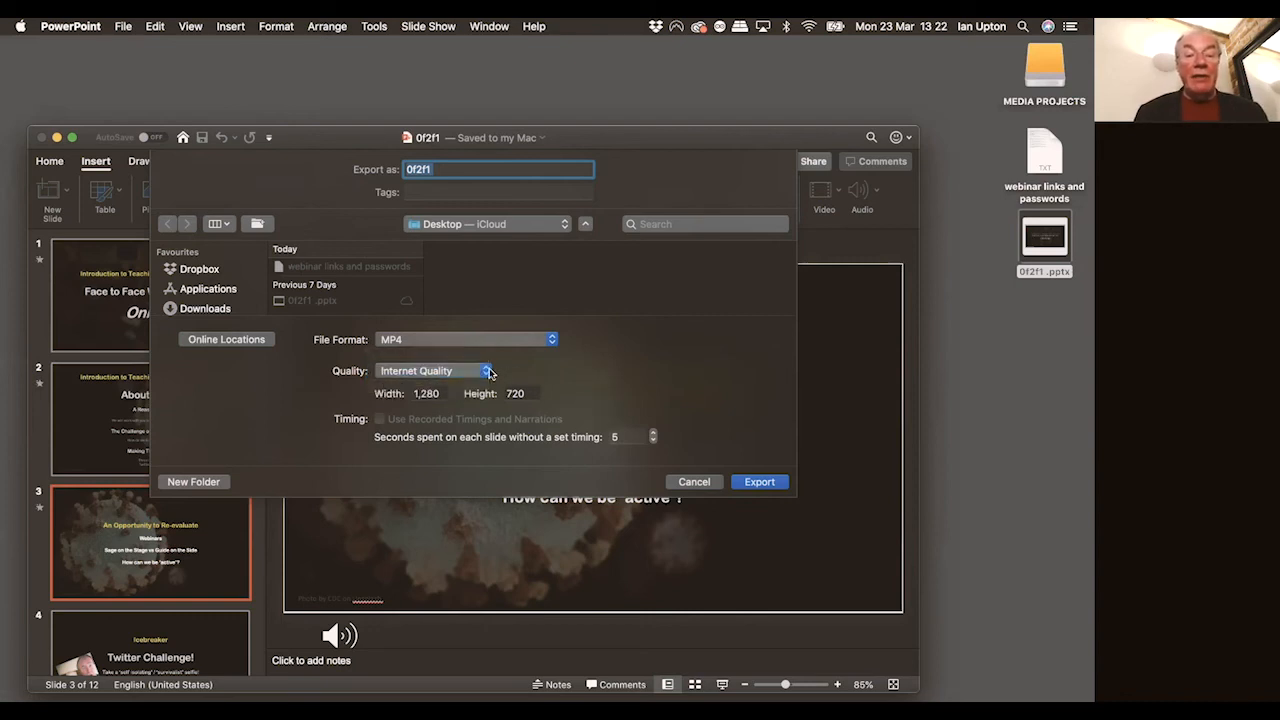
pyautogui.moveTo(630, 374)
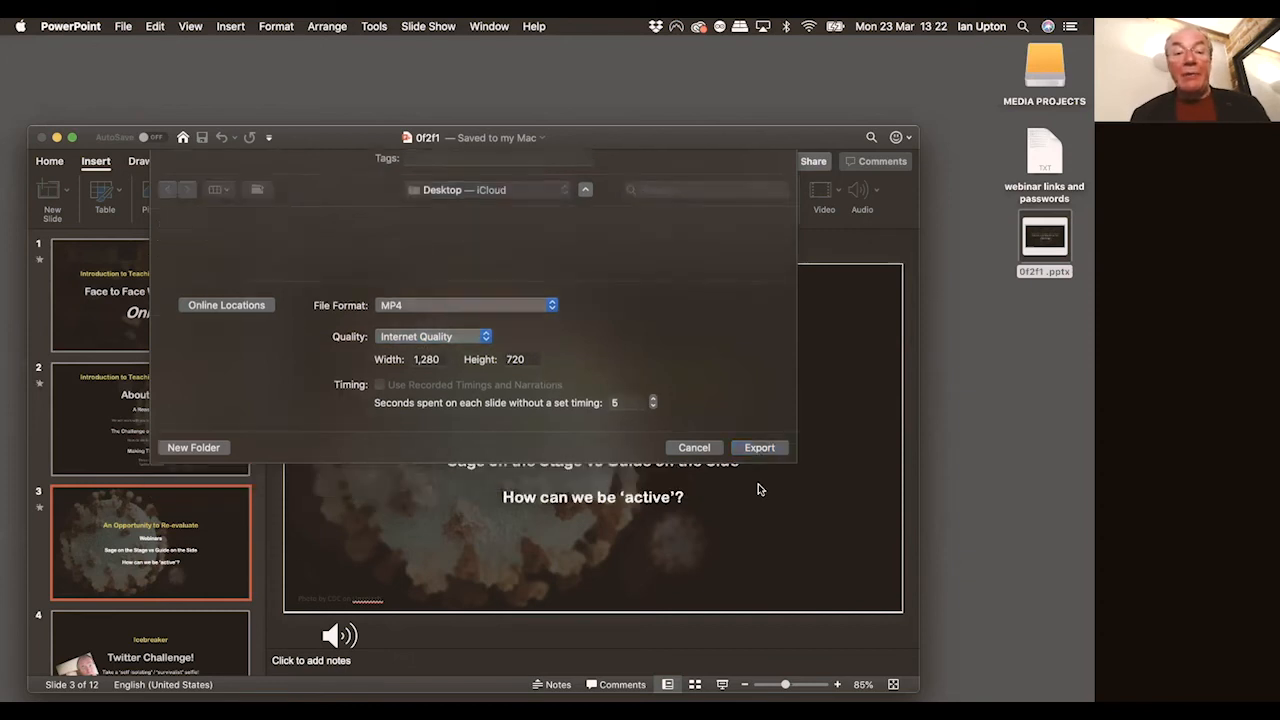
# Export the narrated deck as the '0f2f1' MP4 onto the Desktop
pyautogui.click(760, 448)
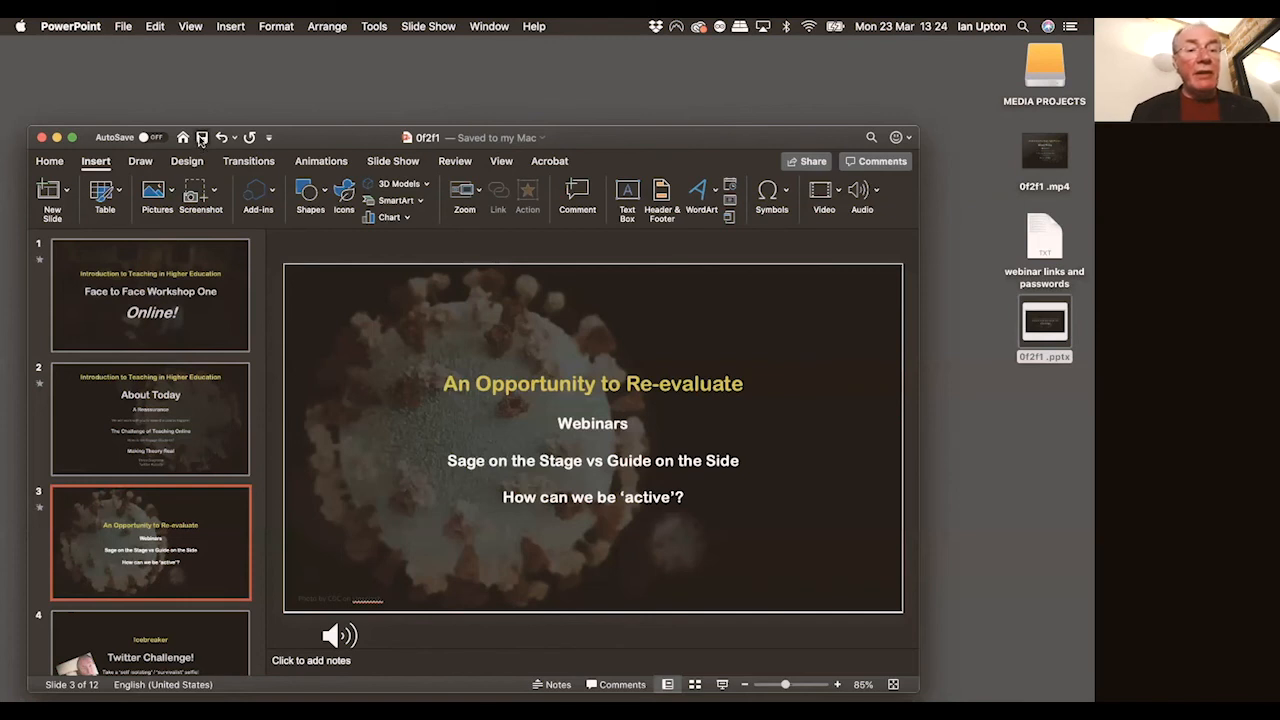
# Open the exported '0f2f1' MP4 from the desktop and play it in QuickTime Player
pyautogui.click(70, 26)
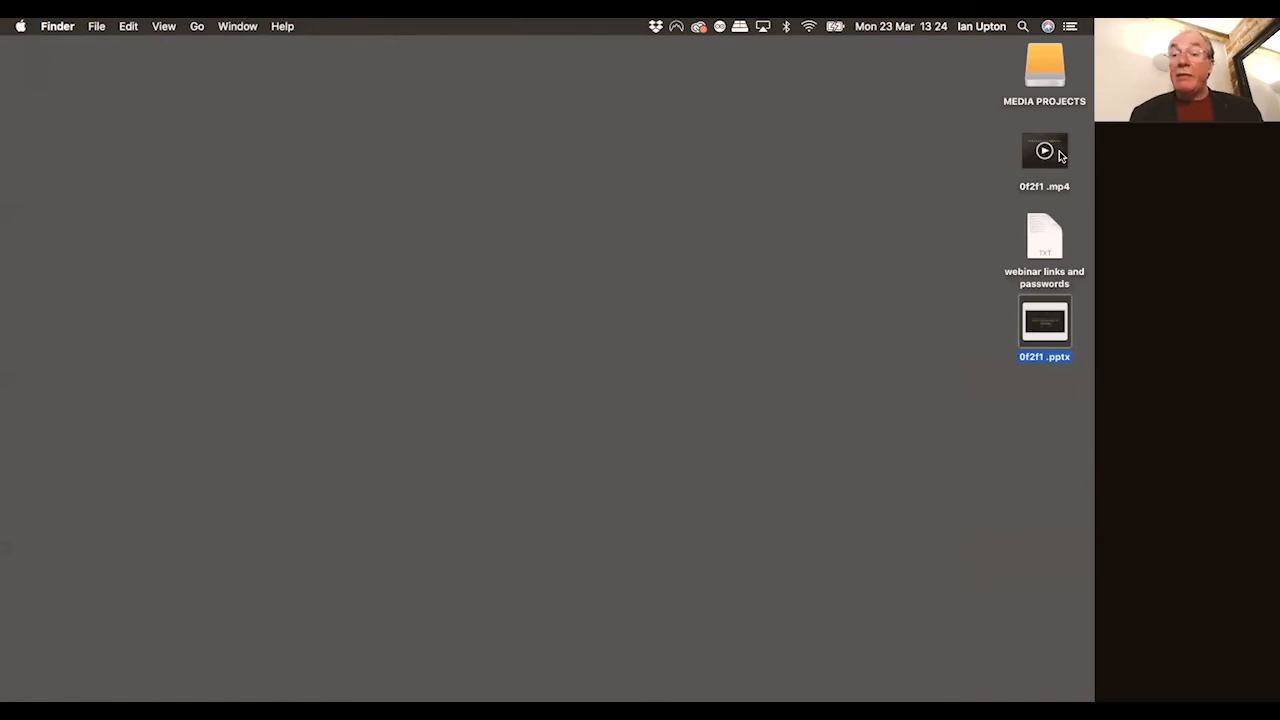
pyautogui.doubleClick(1044, 150)
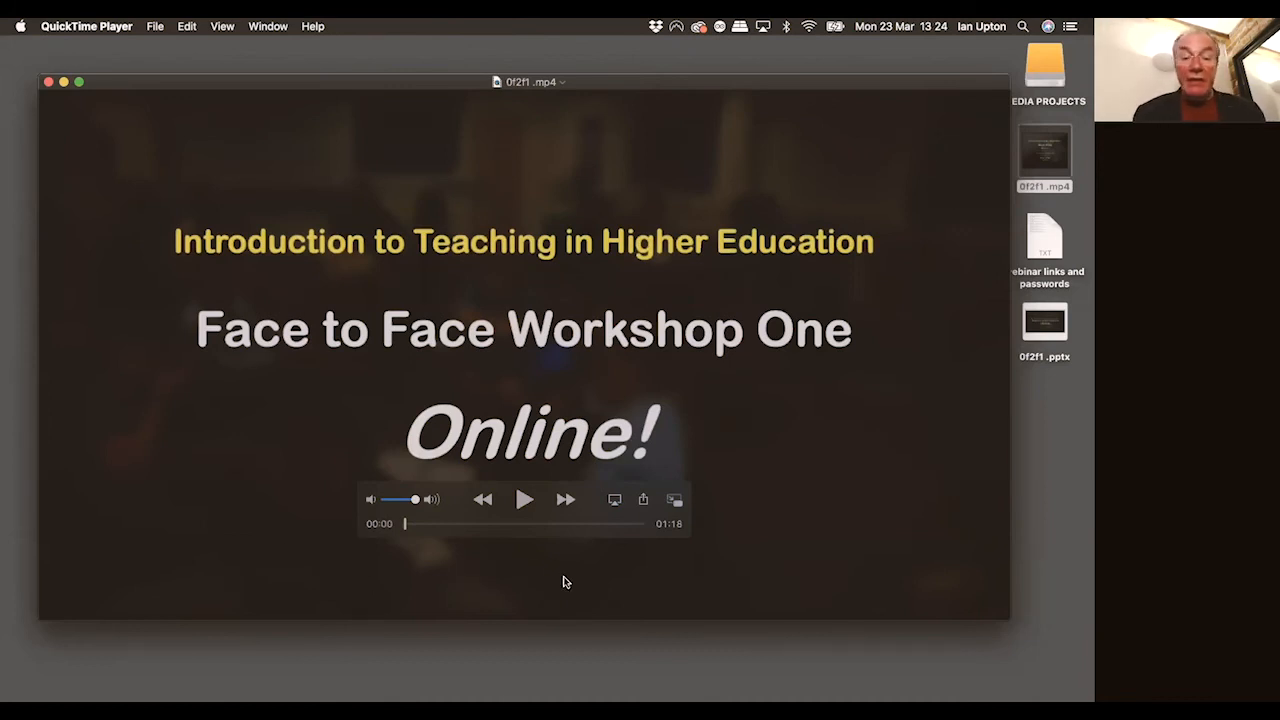
pyautogui.click(524, 500)
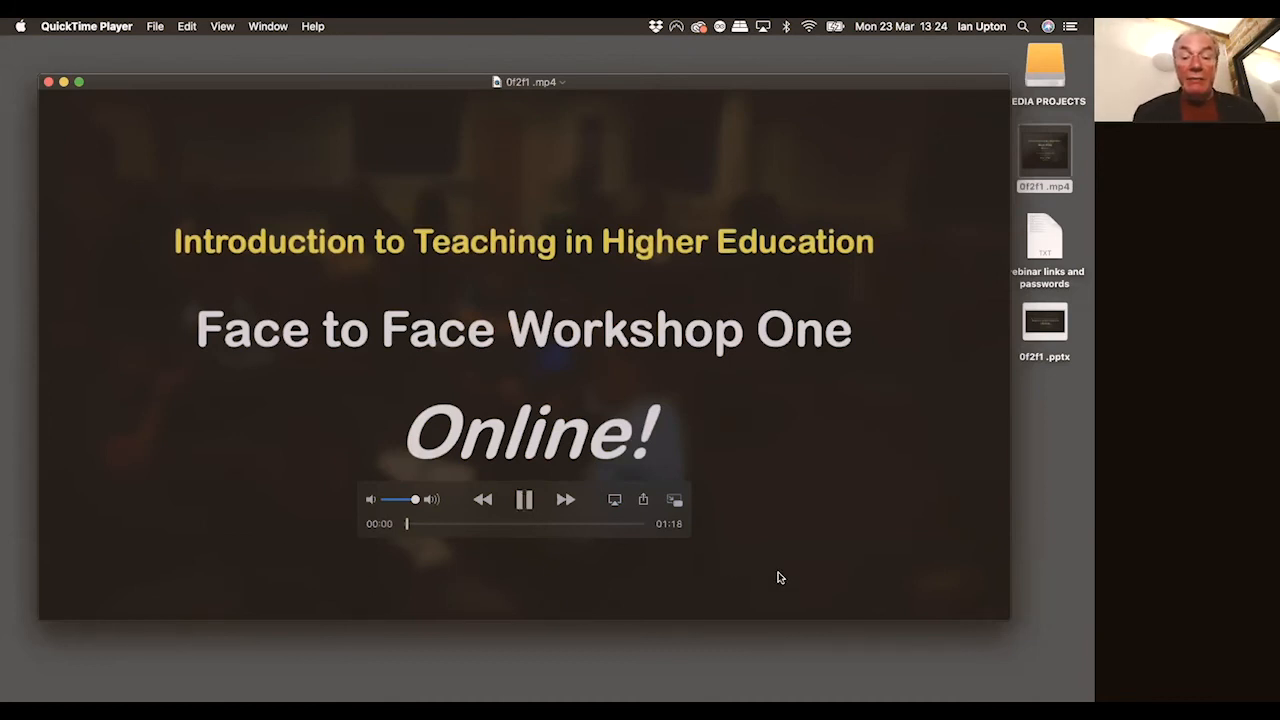